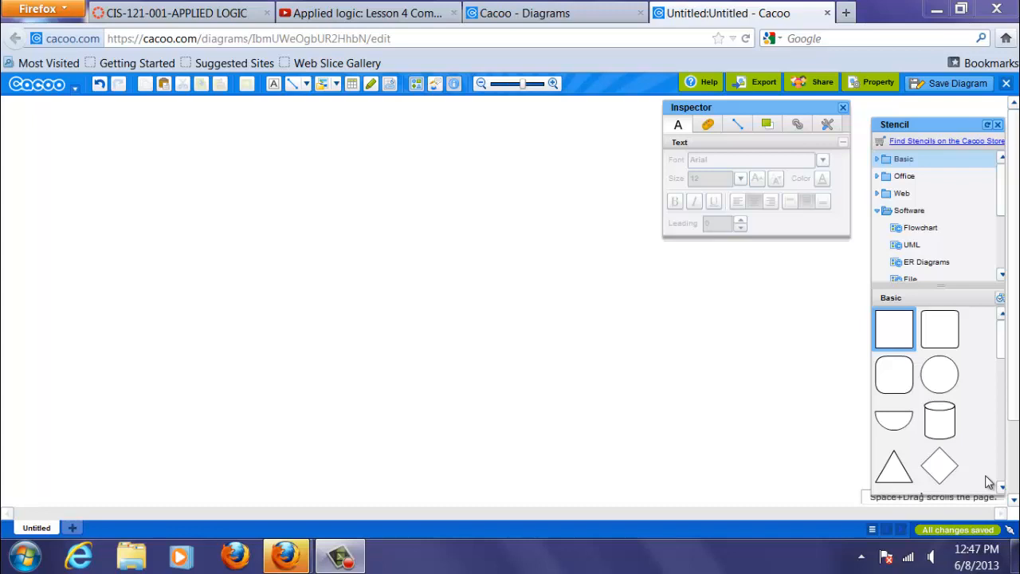
mouse_move(480, 117)
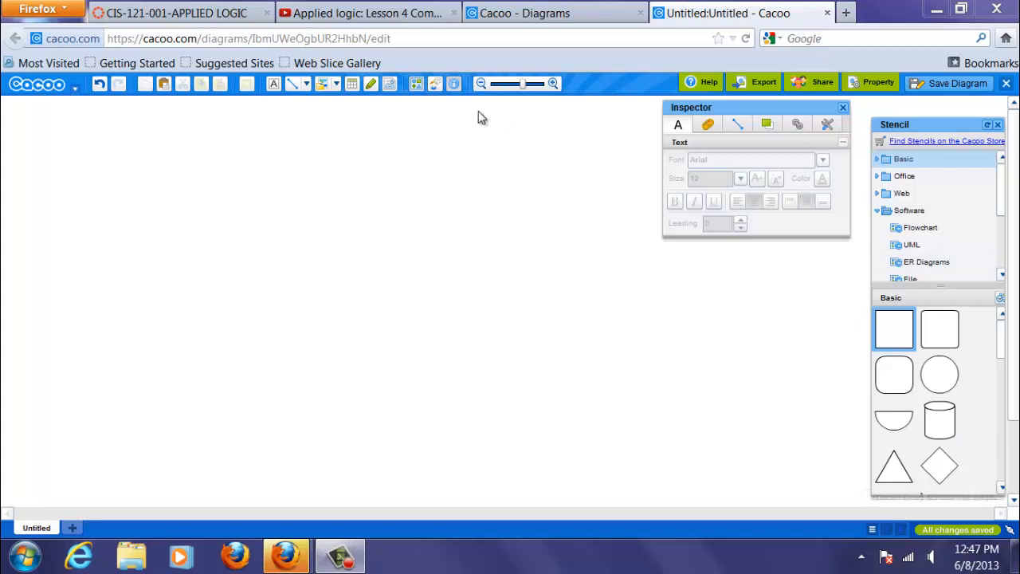
- Drag a Basic-stencil rectangle onto the canvas, stretch it wide, and copy it into four boxes
click(391, 38)
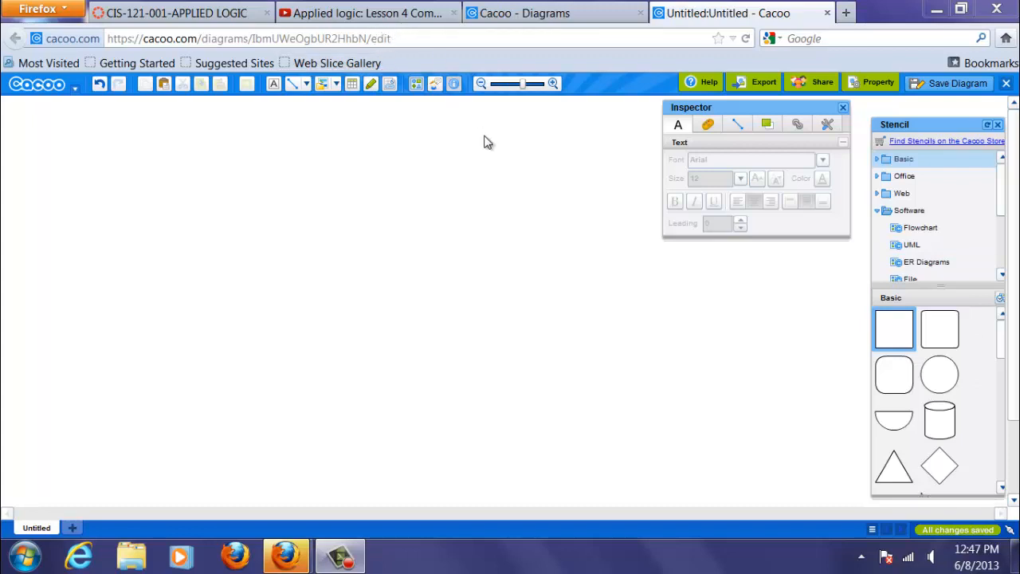
mouse_move(872, 153)
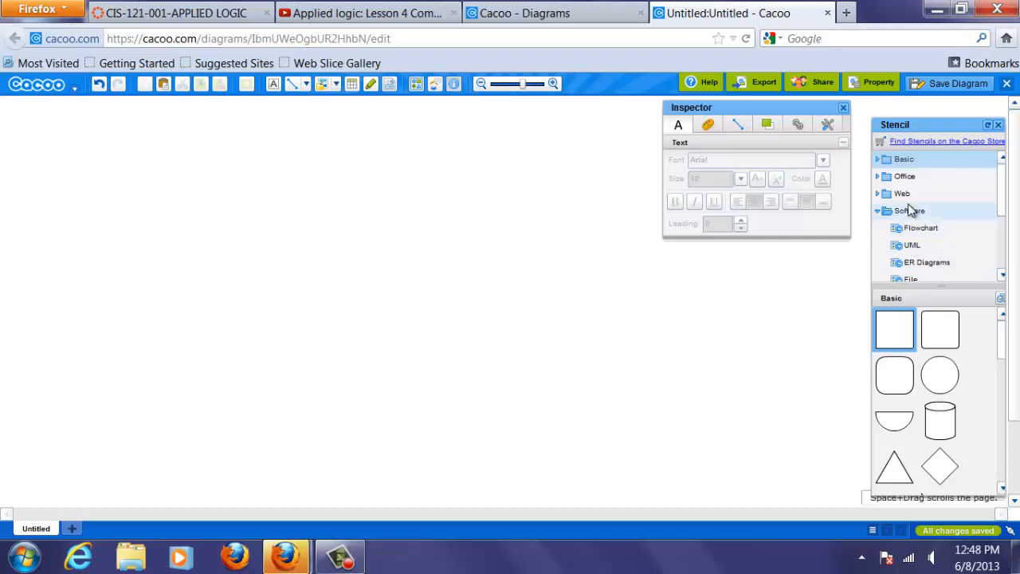
click(905, 158)
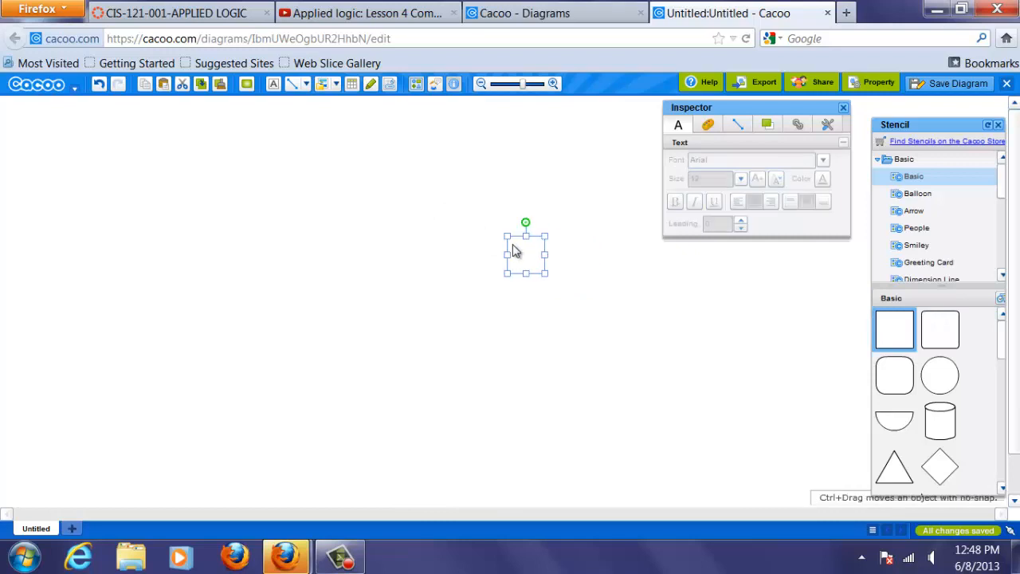
drag(526, 250, 447, 154)
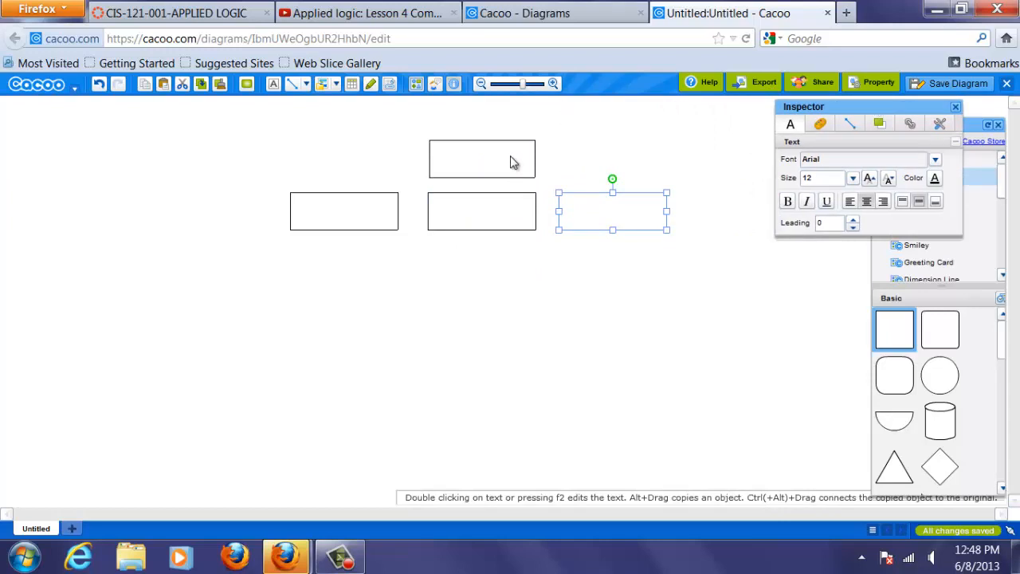
- Label the top box 'Triangle Area' and the left lower box 'get information'
double_click(481, 158)
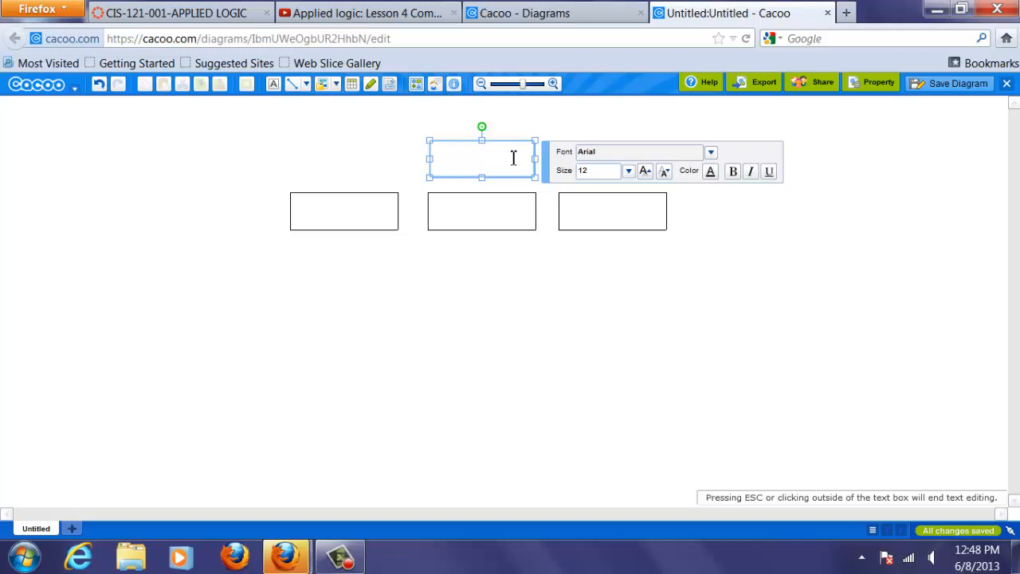
text(Triangle Area)
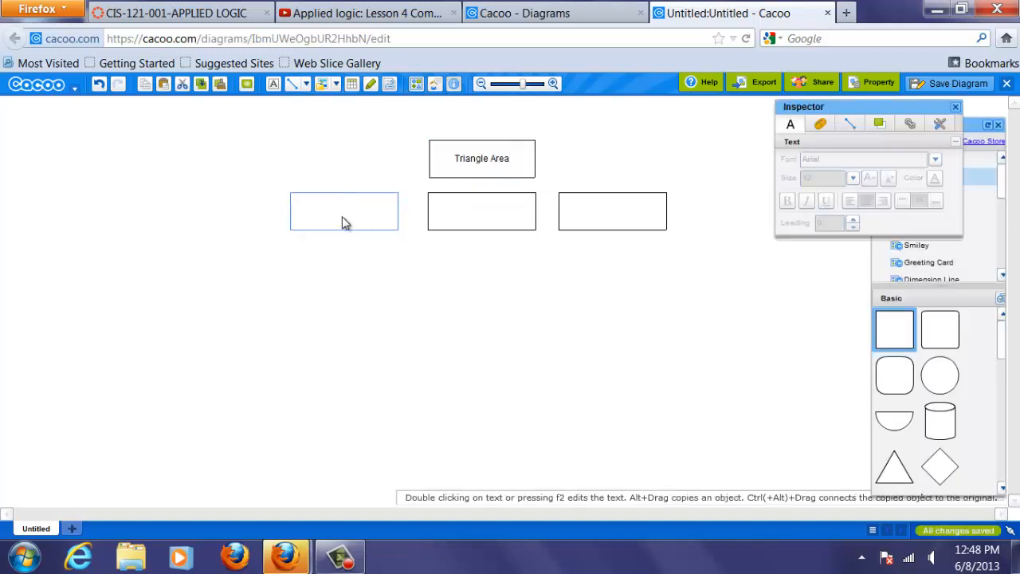
double_click(343, 210)
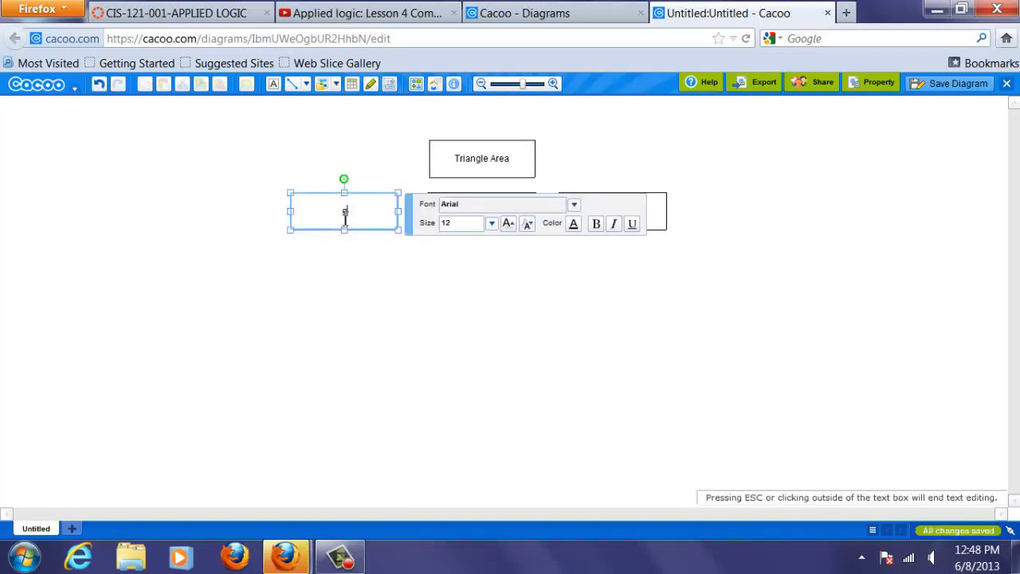
text(get)
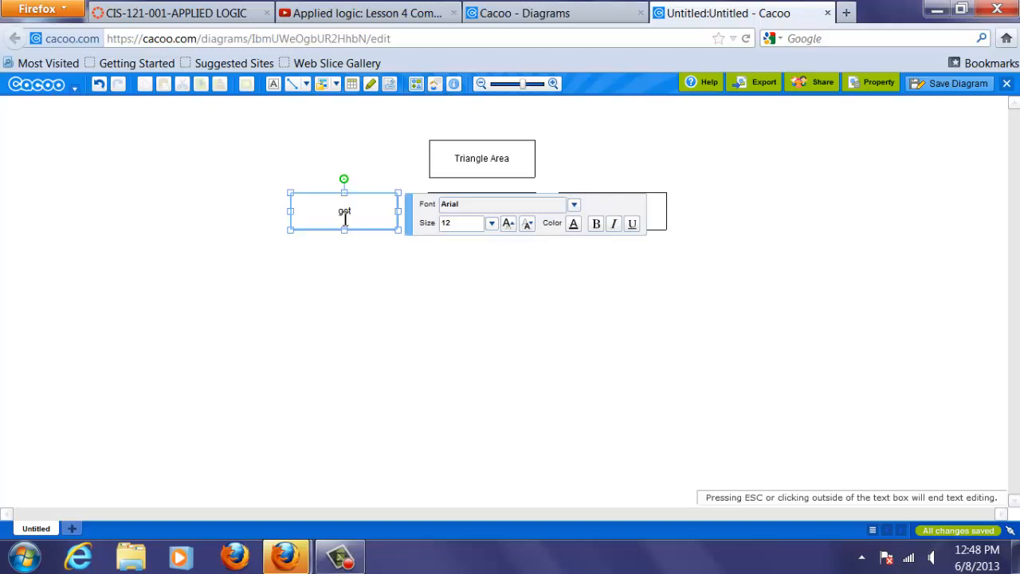
text(information)
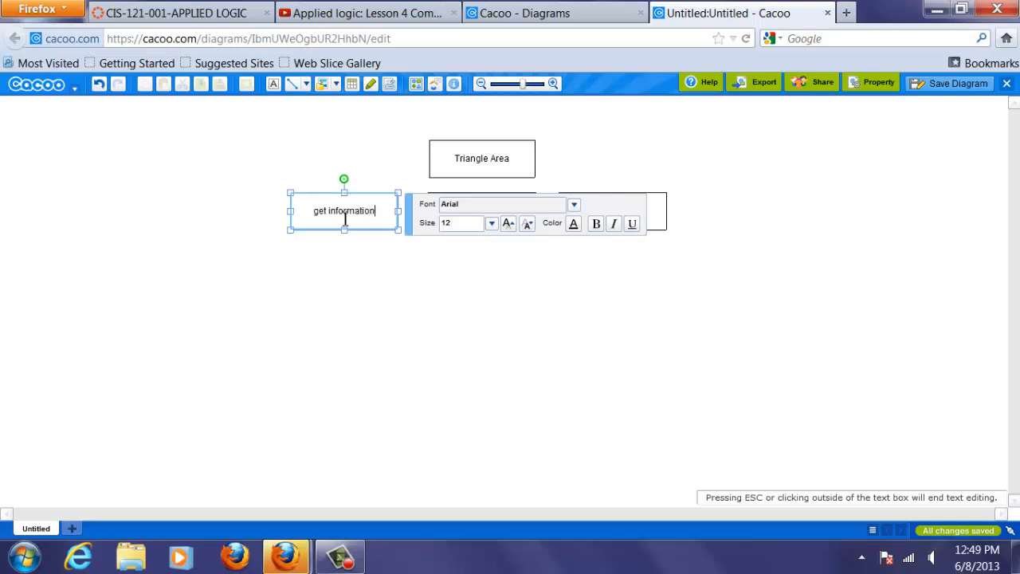
click(482, 211)
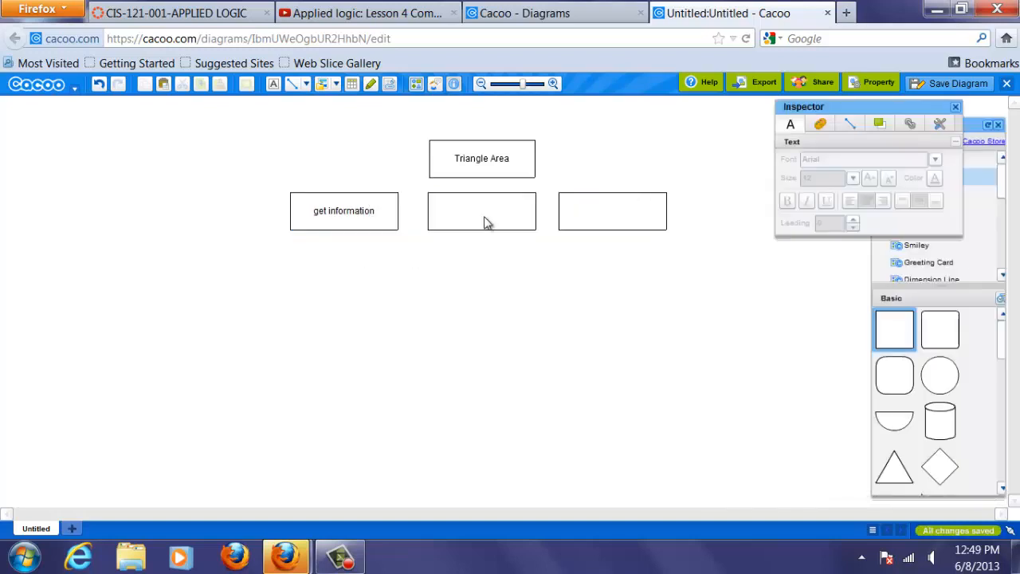
- Label the middle box 'calculations' and the right box 'display results()'
double_click(482, 210)
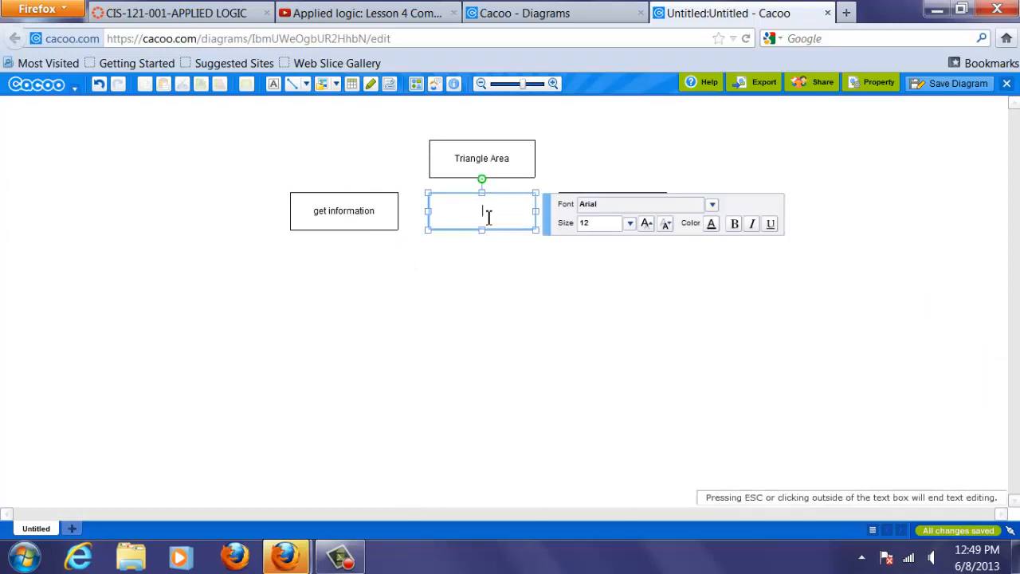
text(calculations)
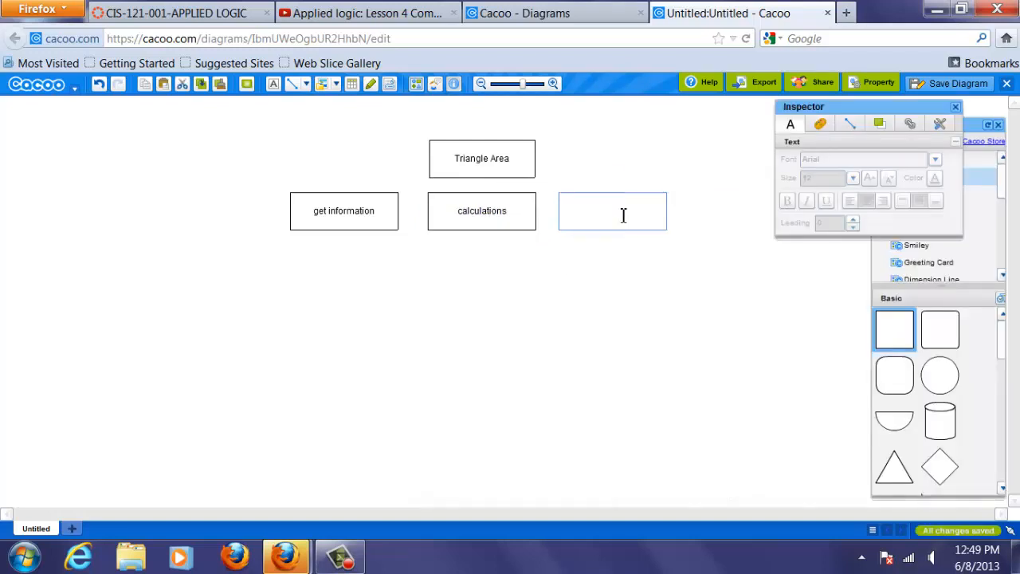
double_click(612, 210)
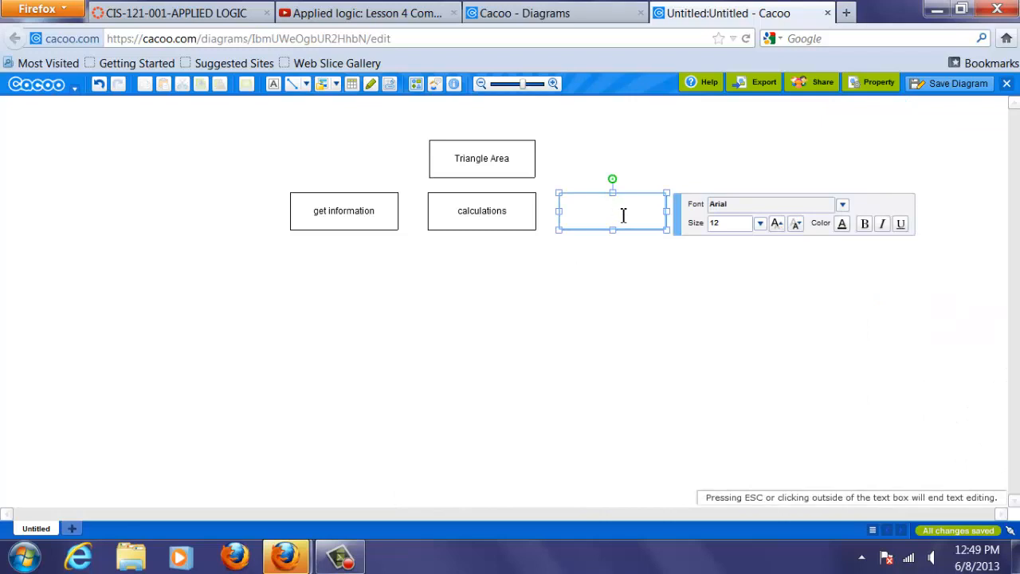
text(D)
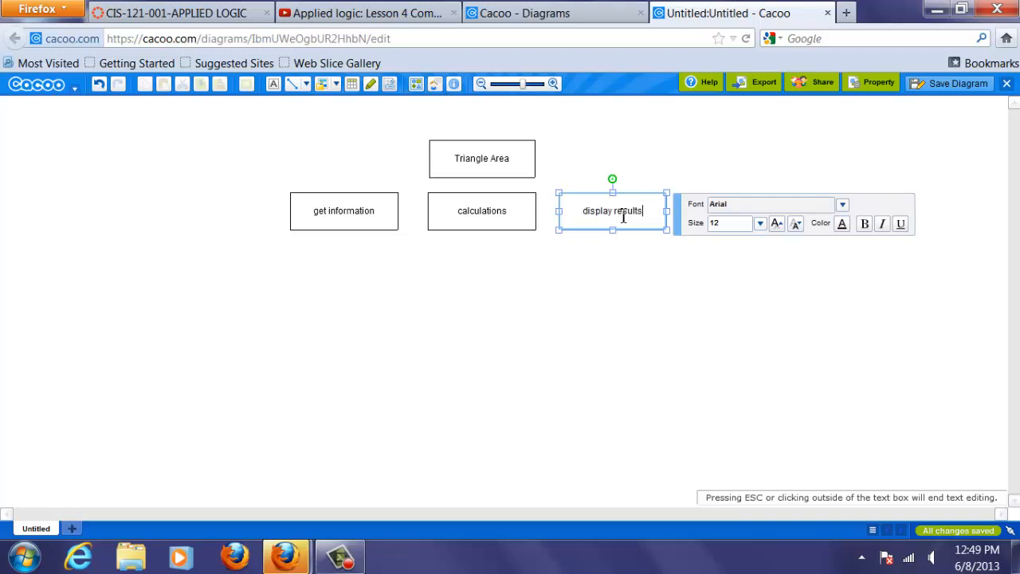
text(())
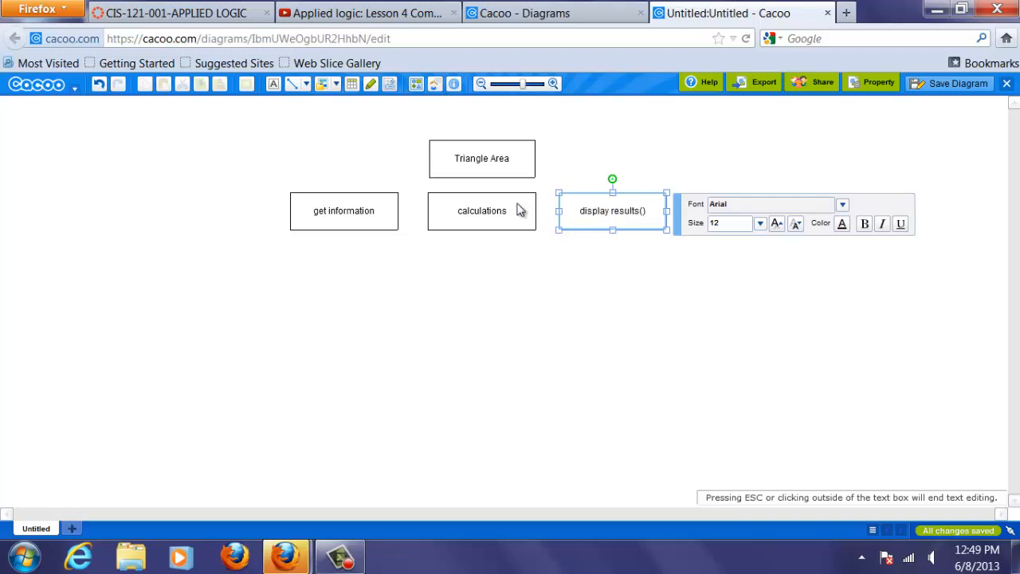
click(481, 210)
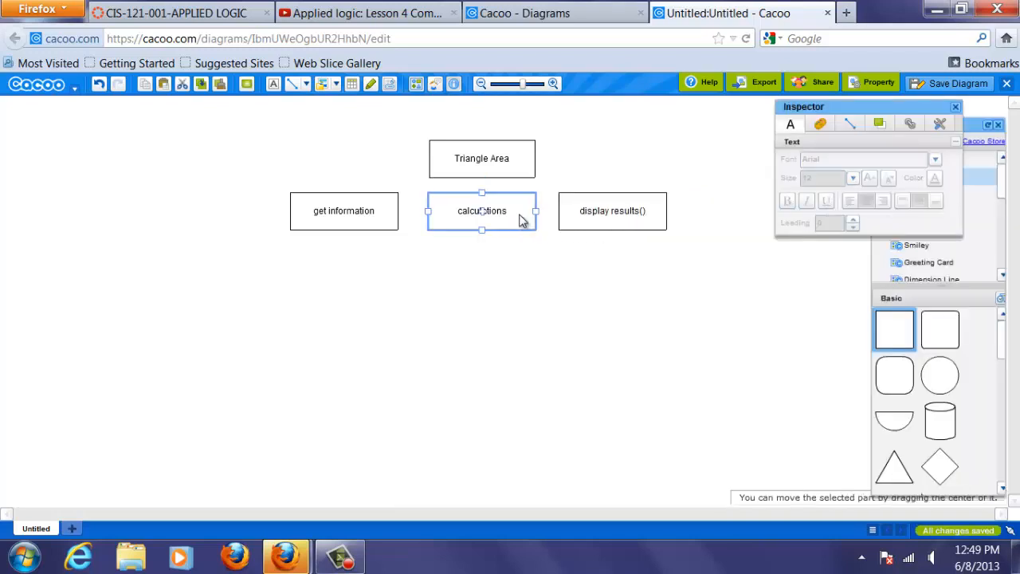
- Append () to the labels, making 'calculations()' and 'get information()'
double_click(482, 211)
text(())
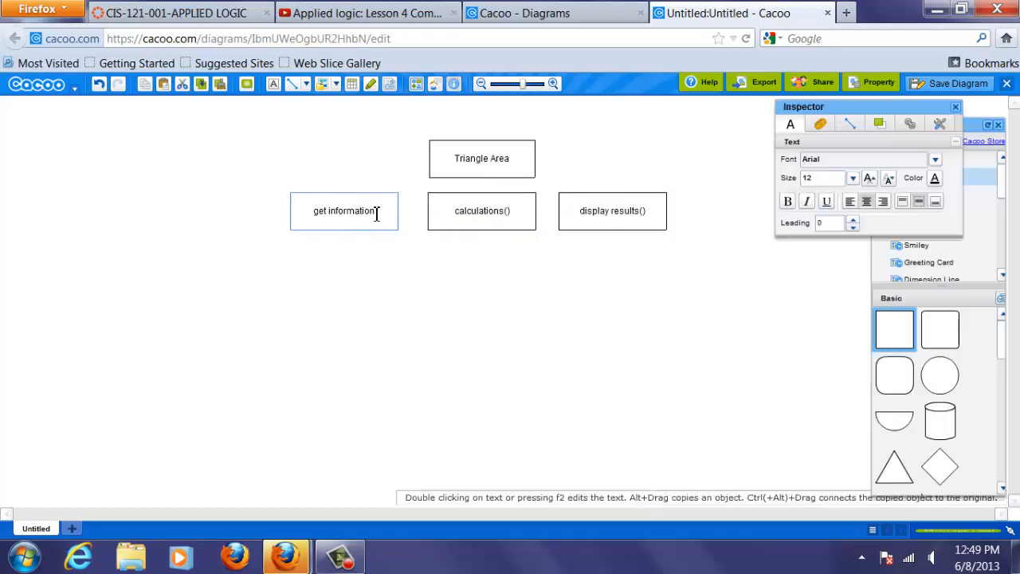
double_click(343, 210)
text(())
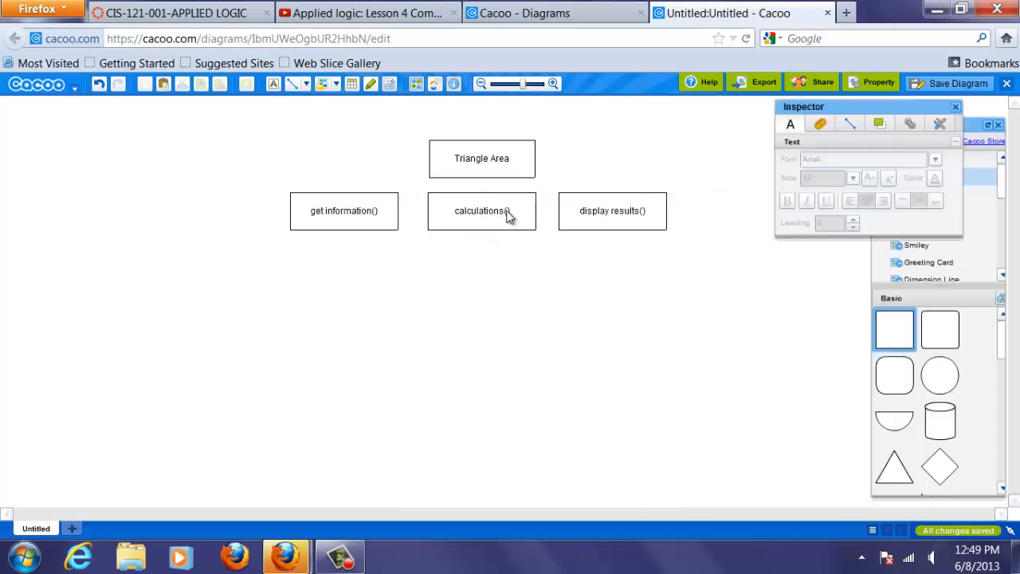
mouse_move(593, 211)
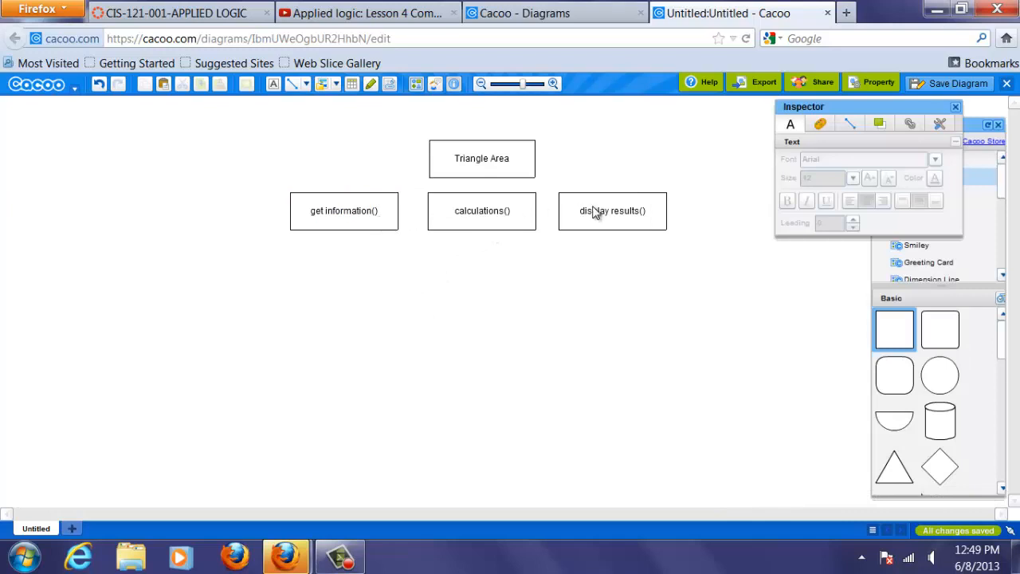
mouse_move(653, 211)
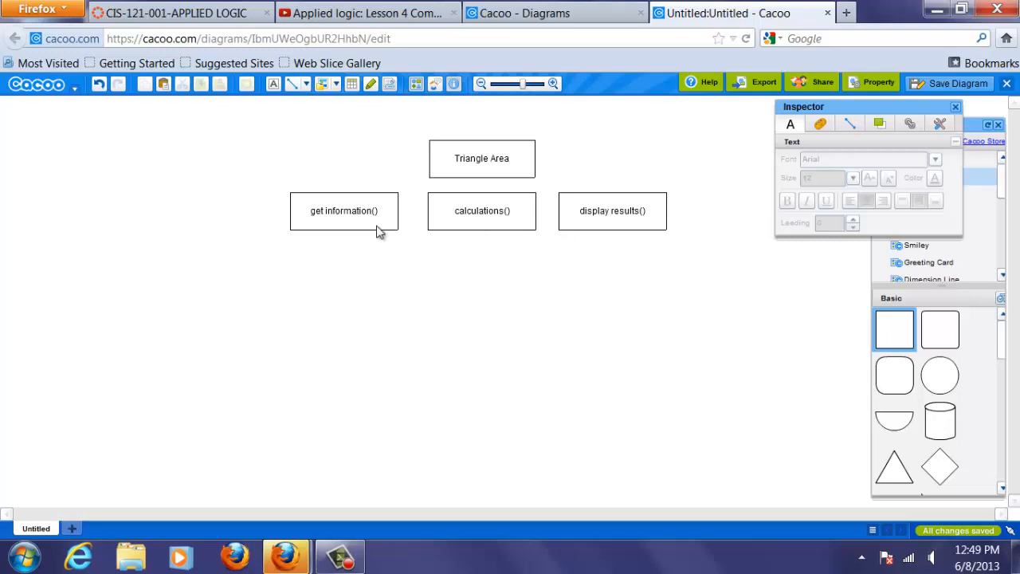
mouse_move(865, 316)
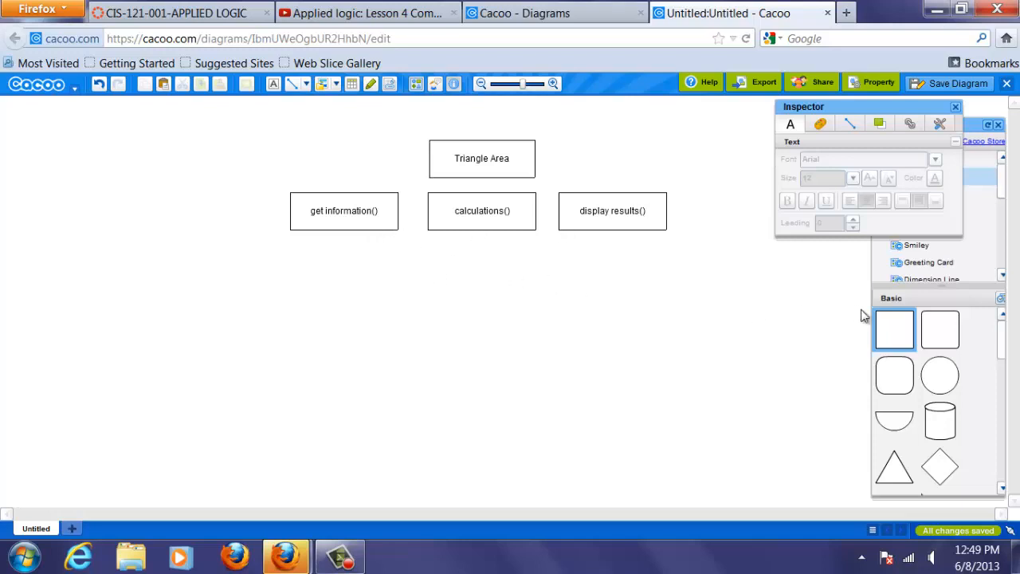
mouse_move(892, 329)
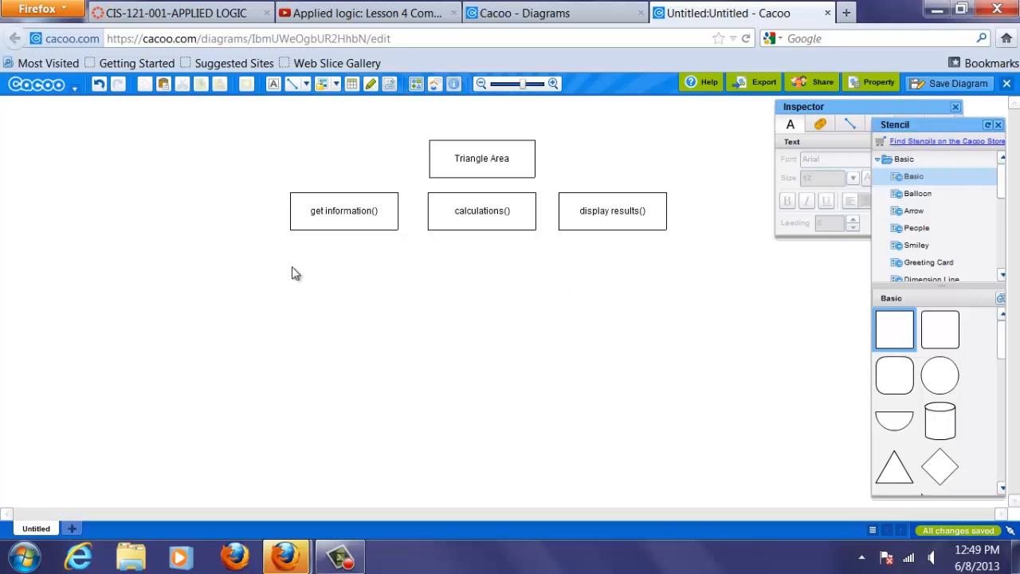
mouse_move(310, 294)
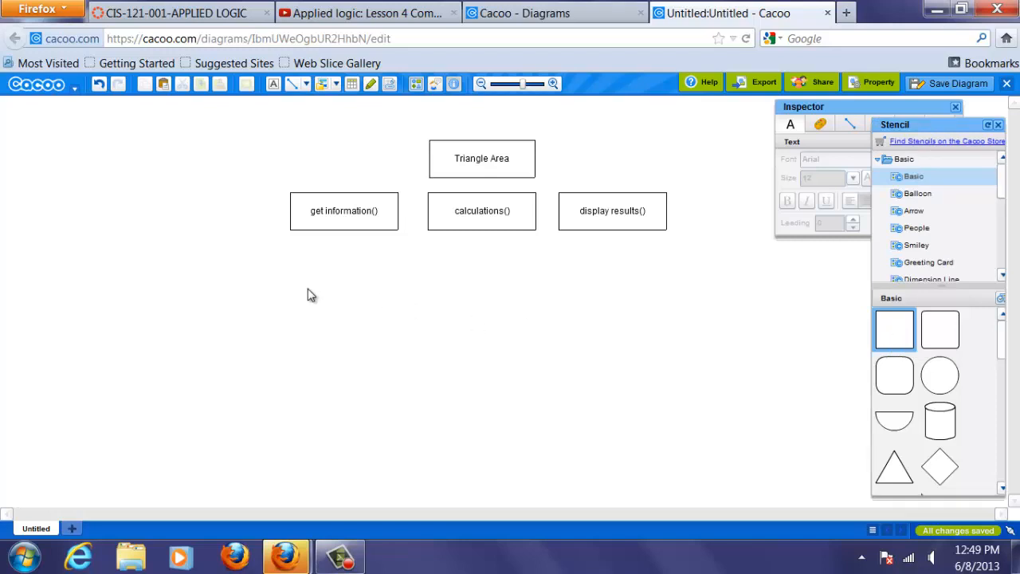
- Add 'get base' and 'get height' boxes below get information(), fixing the 'getg height' typo
drag(311, 294, 801, 325)
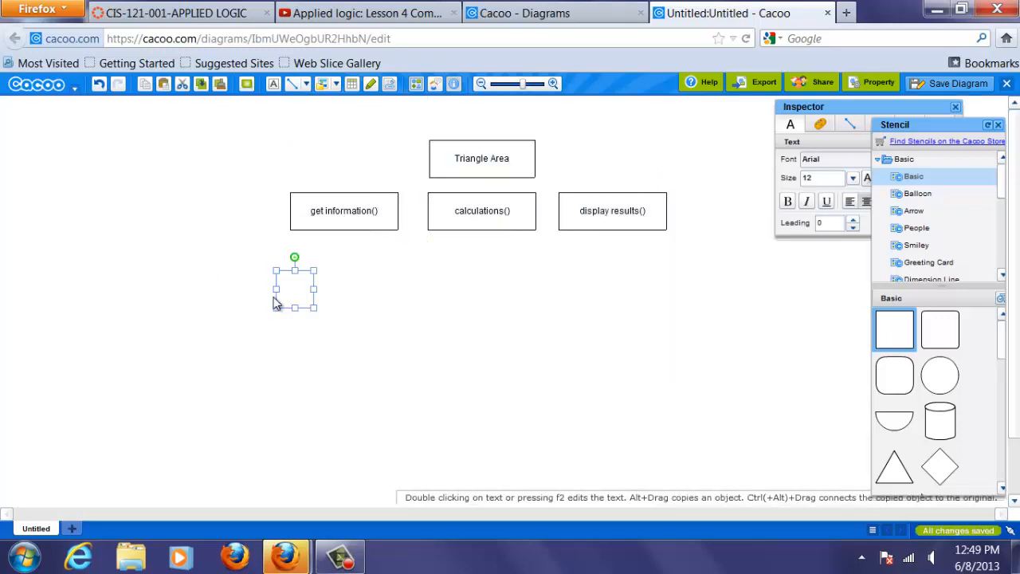
drag(314, 288, 332, 287)
text(g)
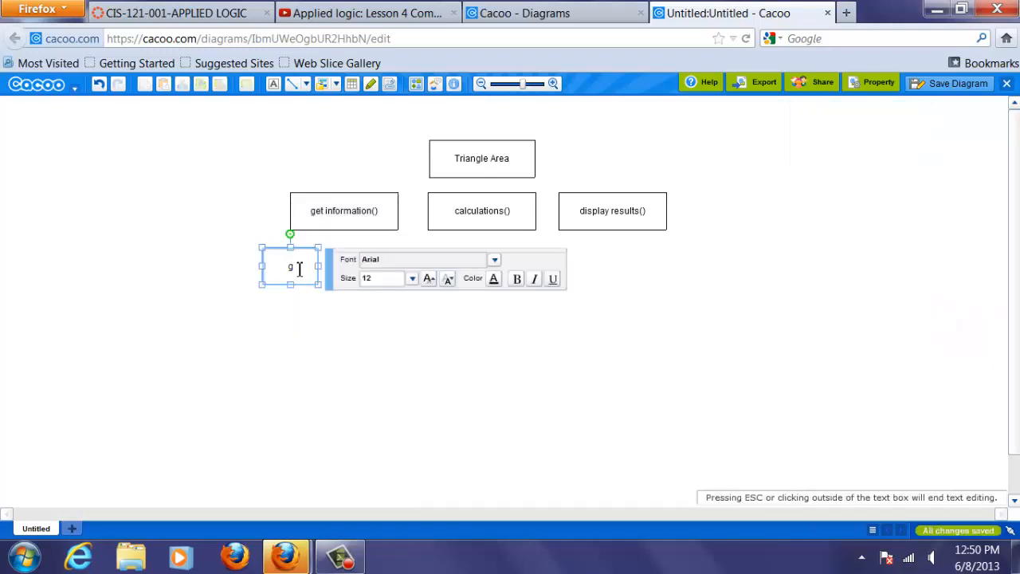
text(et base)
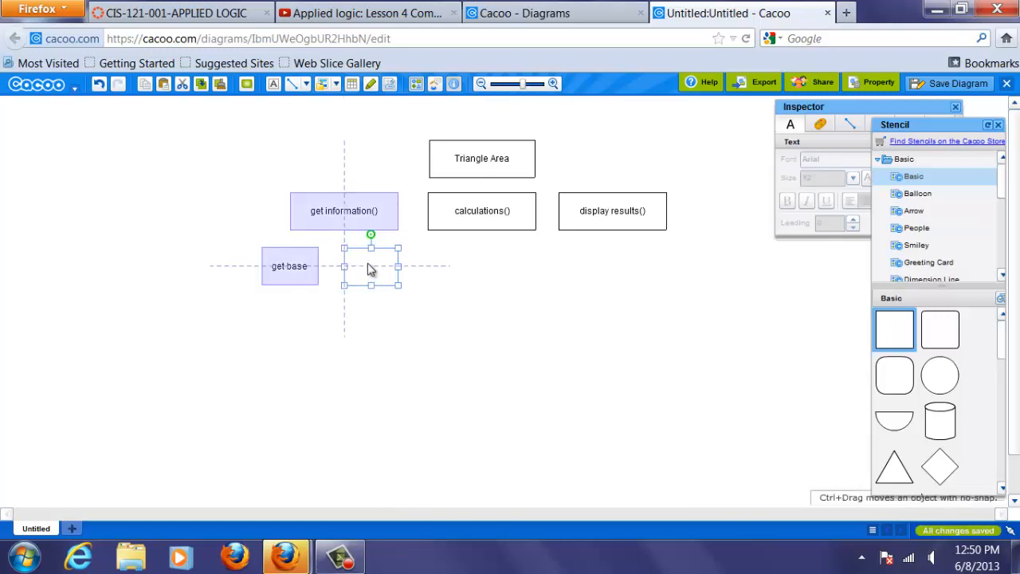
double_click(370, 265)
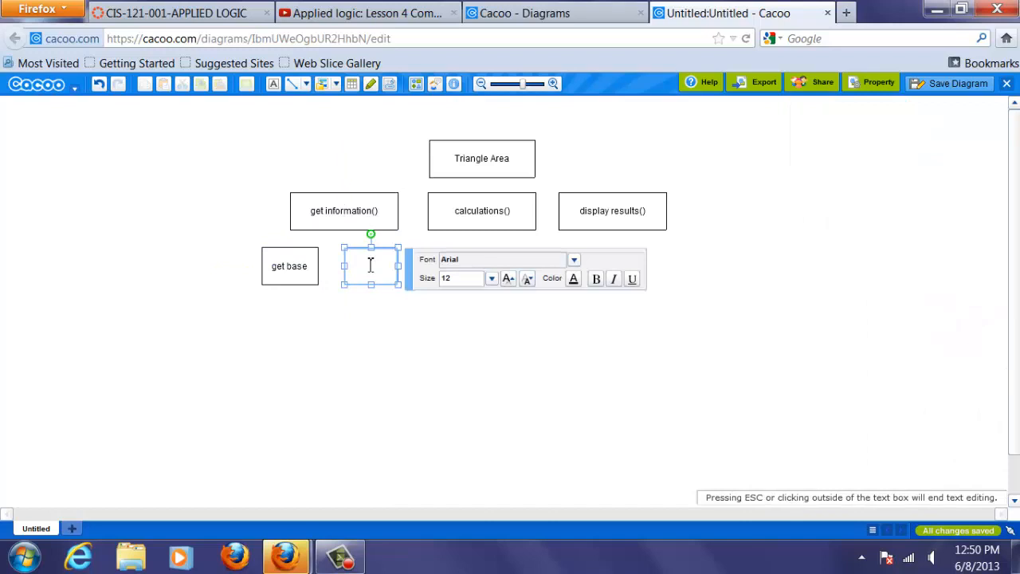
text(get height)
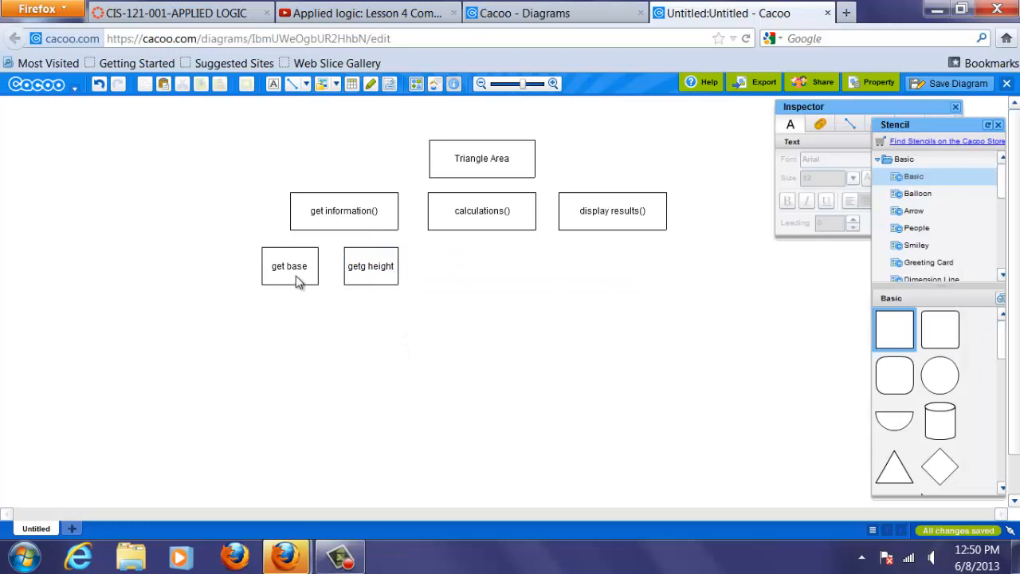
click(307, 266)
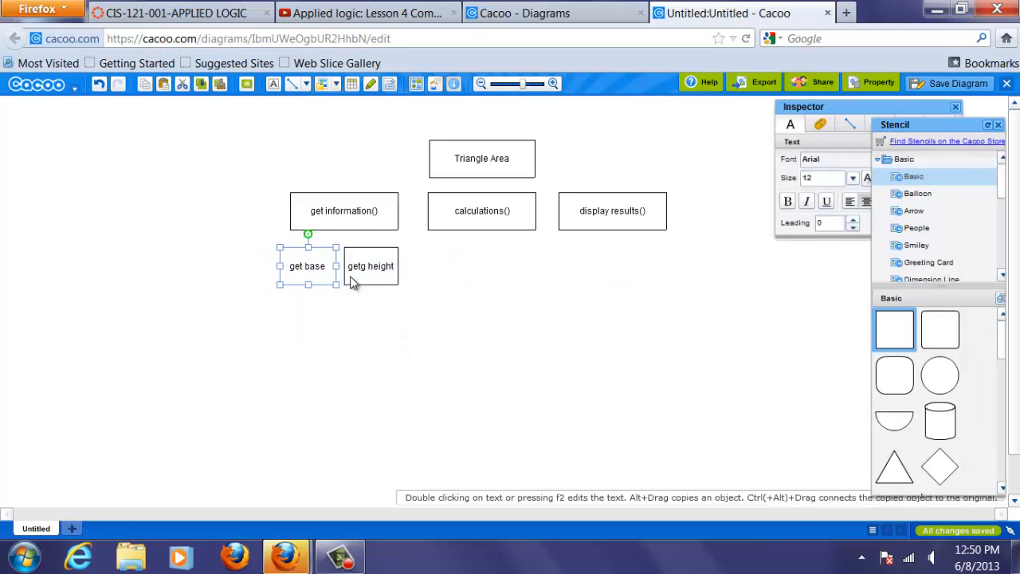
double_click(370, 266)
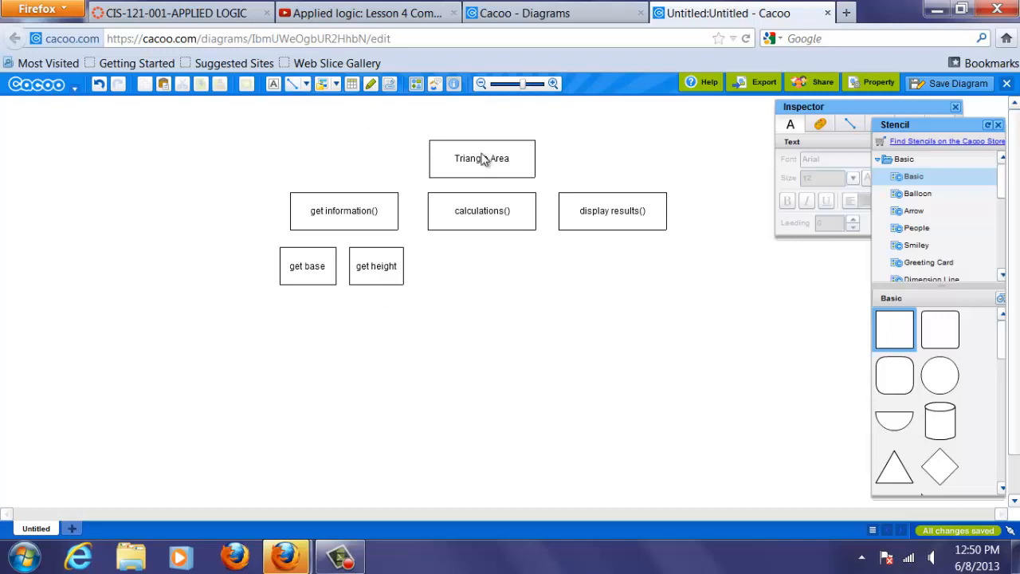
- Move Triangle Area up and the get base and get height boxes down
click(483, 158)
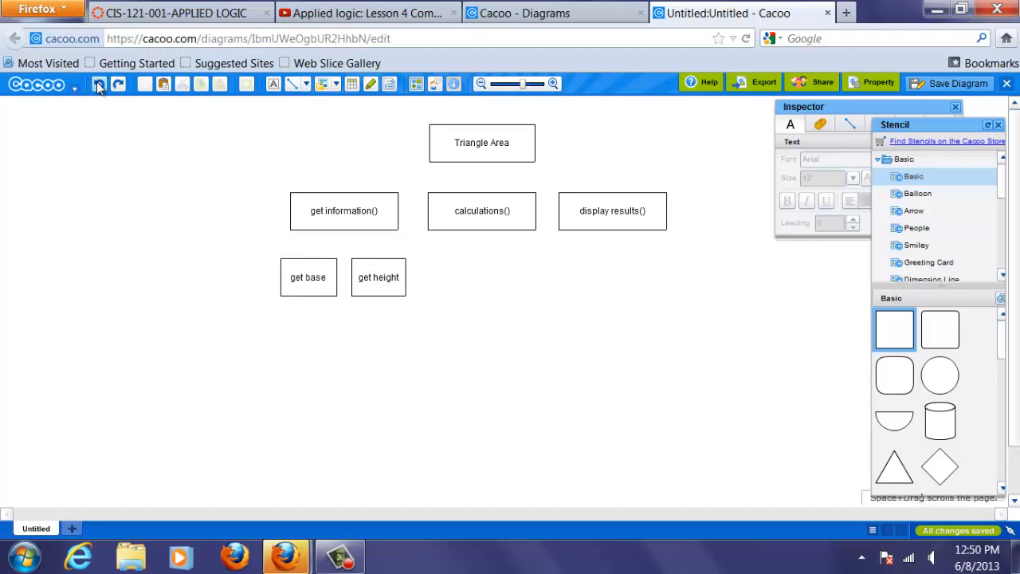
mouse_move(290, 88)
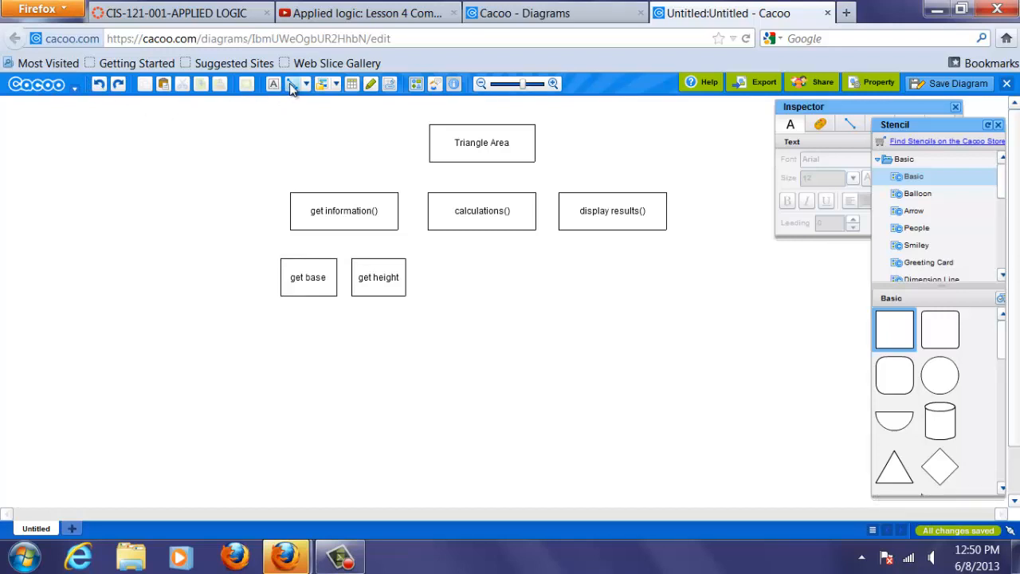
- Draw connector lines linking Triangle Area to get information(), calculations() and display results()
click(294, 83)
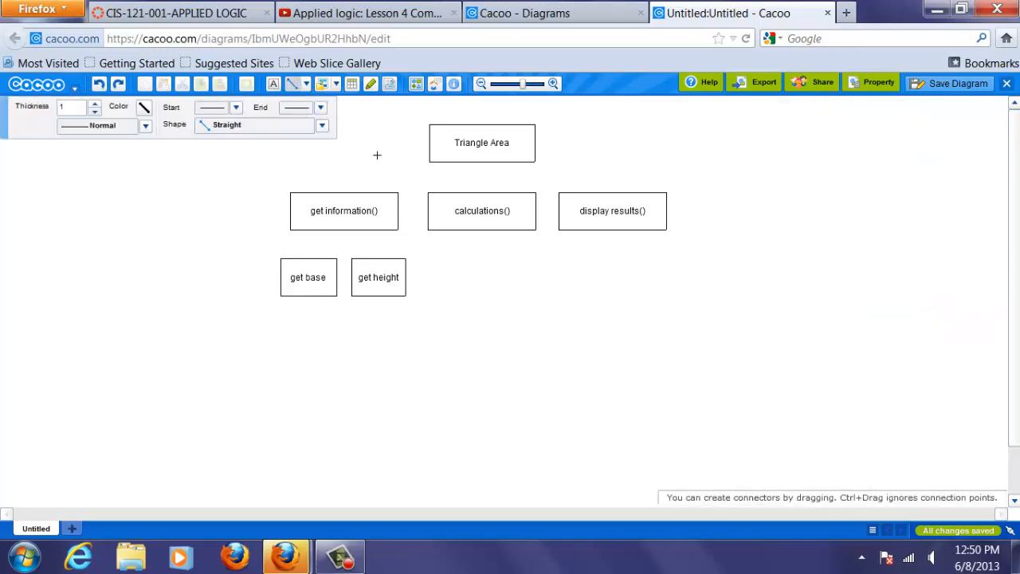
mouse_move(337, 167)
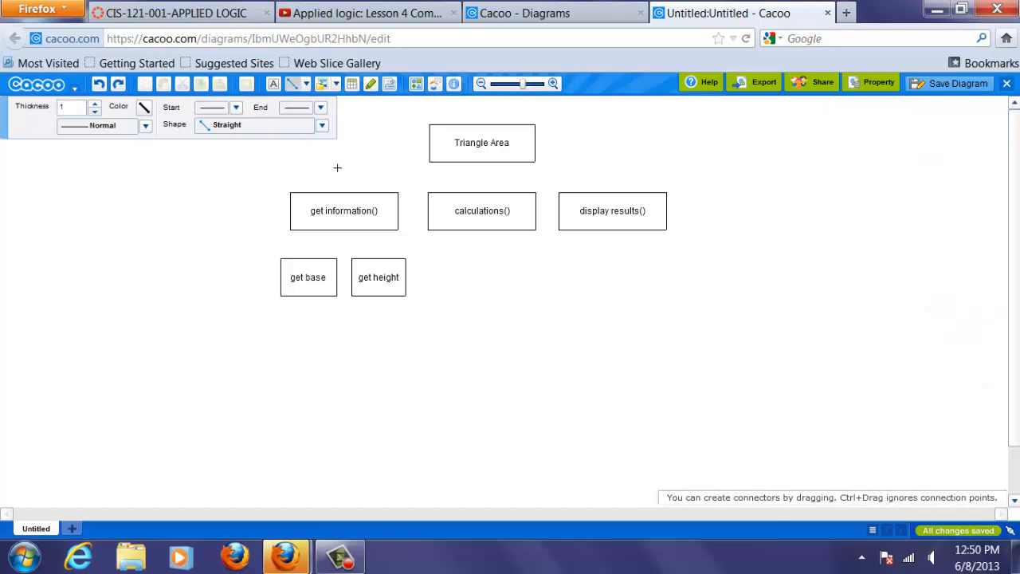
drag(337, 167, 545, 192)
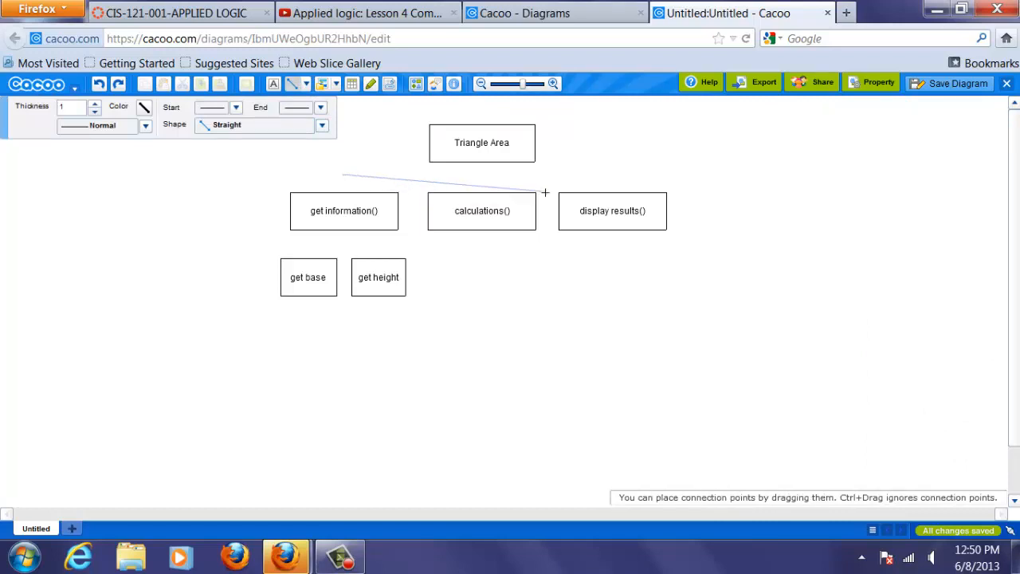
drag(545, 191, 614, 175)
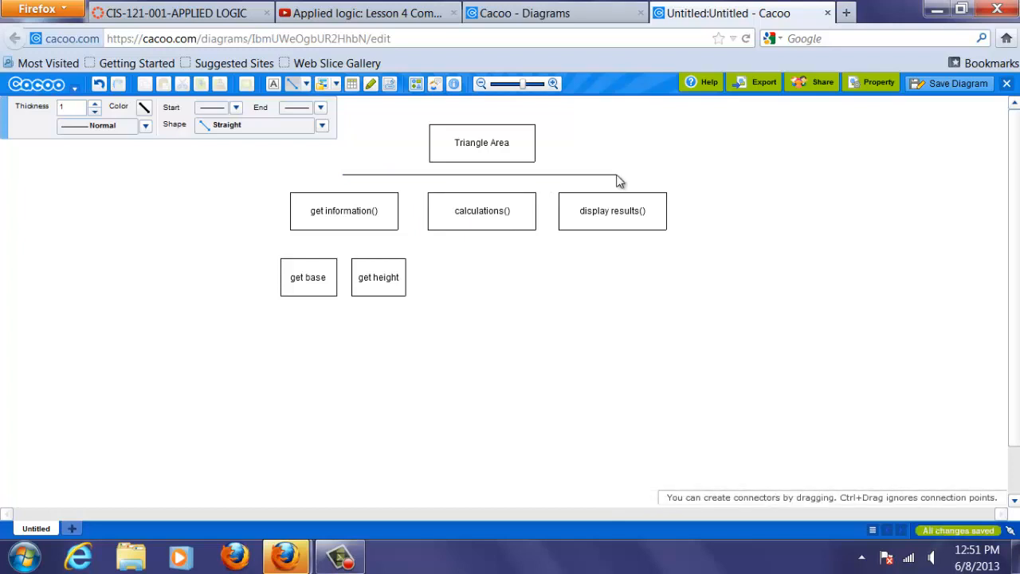
click(612, 211)
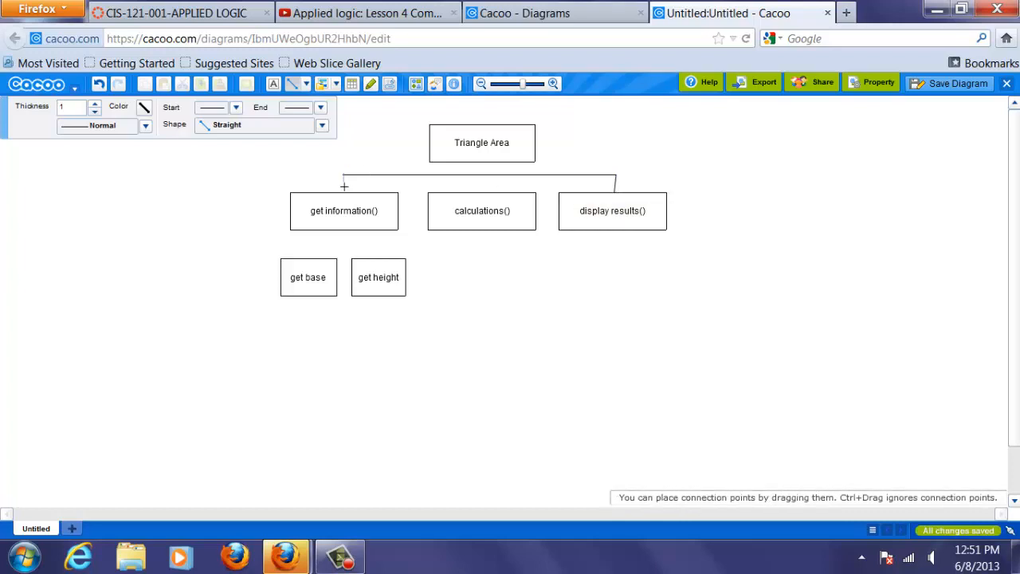
click(344, 210)
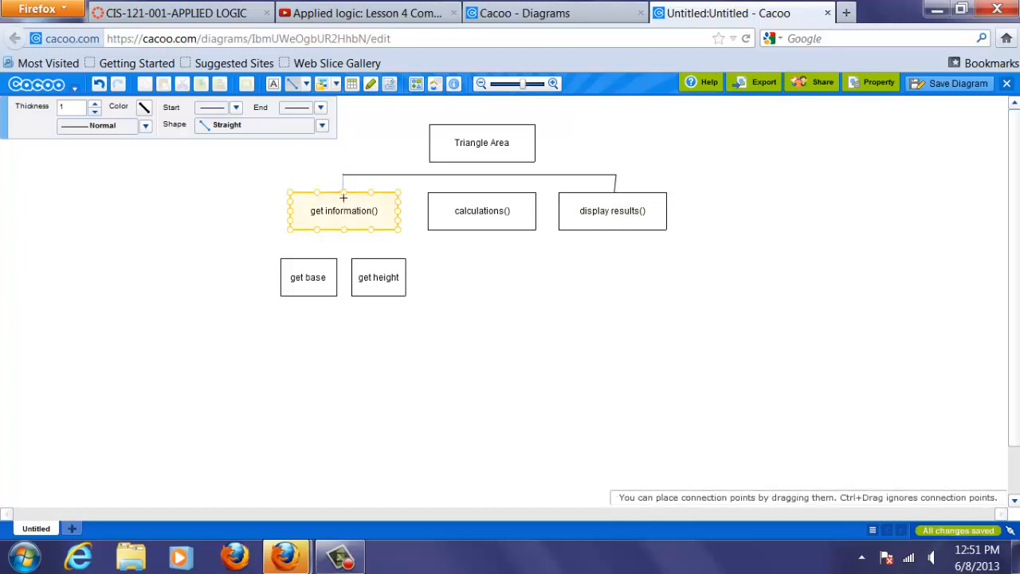
click(481, 143)
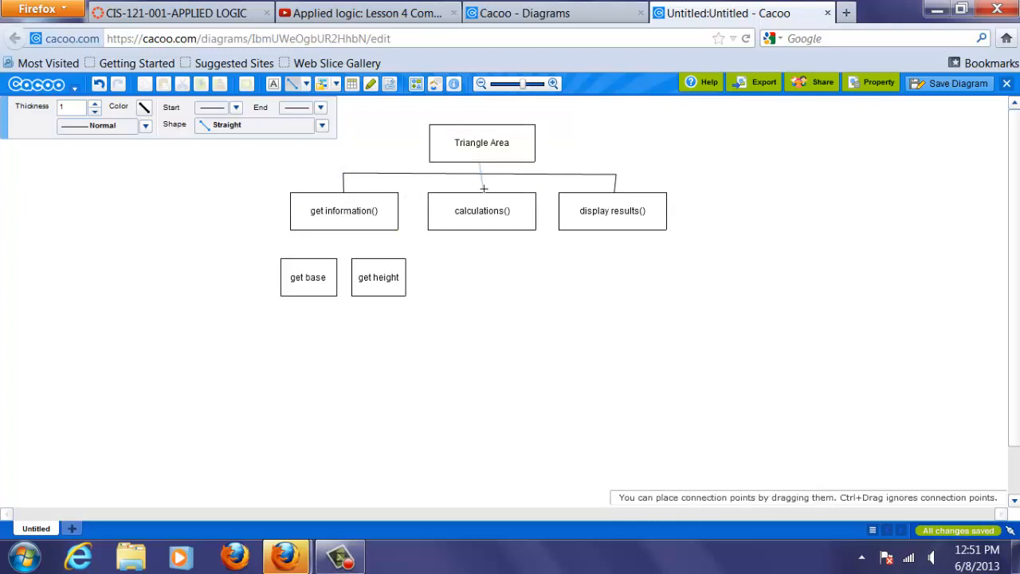
click(482, 210)
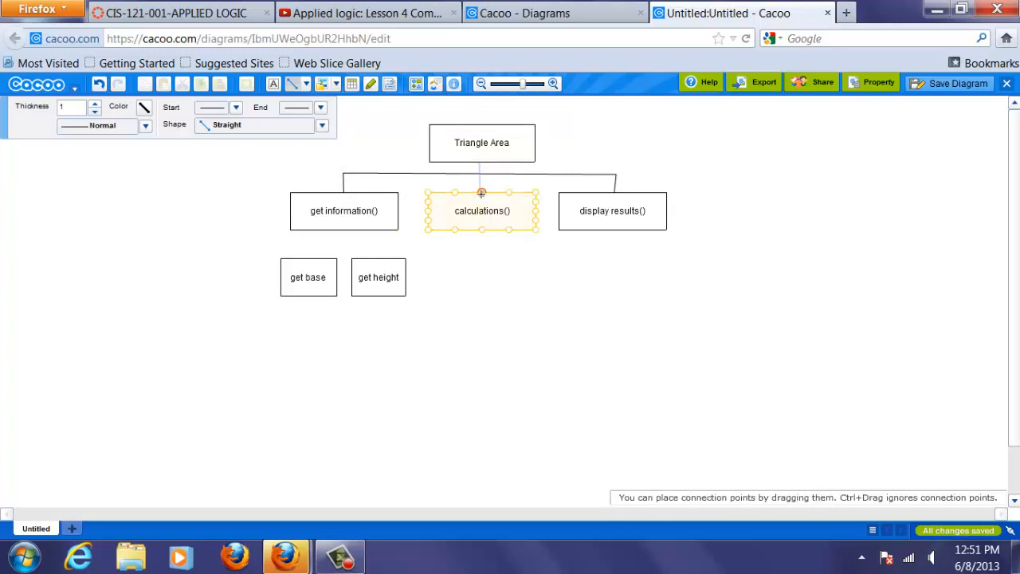
click(344, 210)
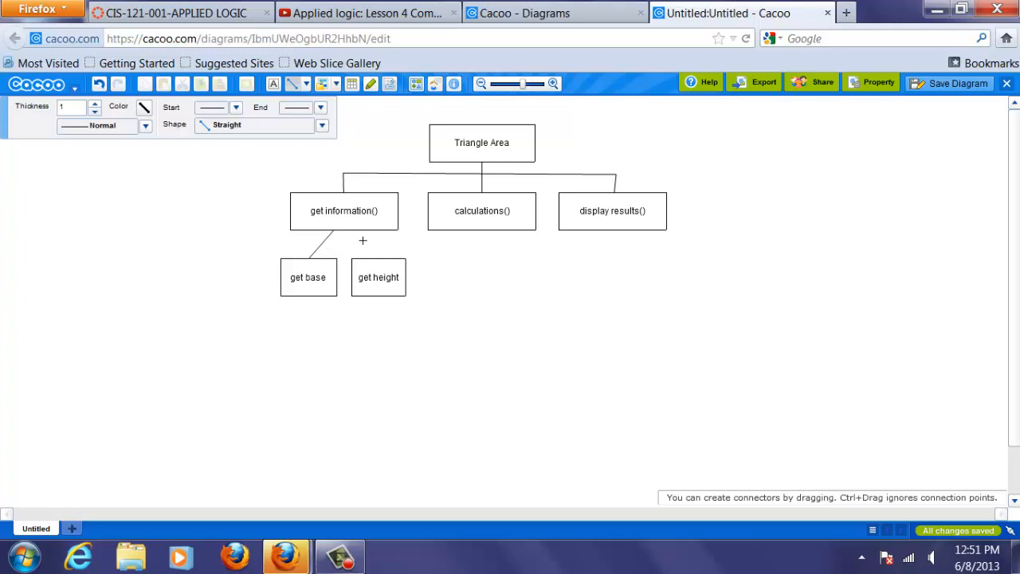
mouse_move(365, 245)
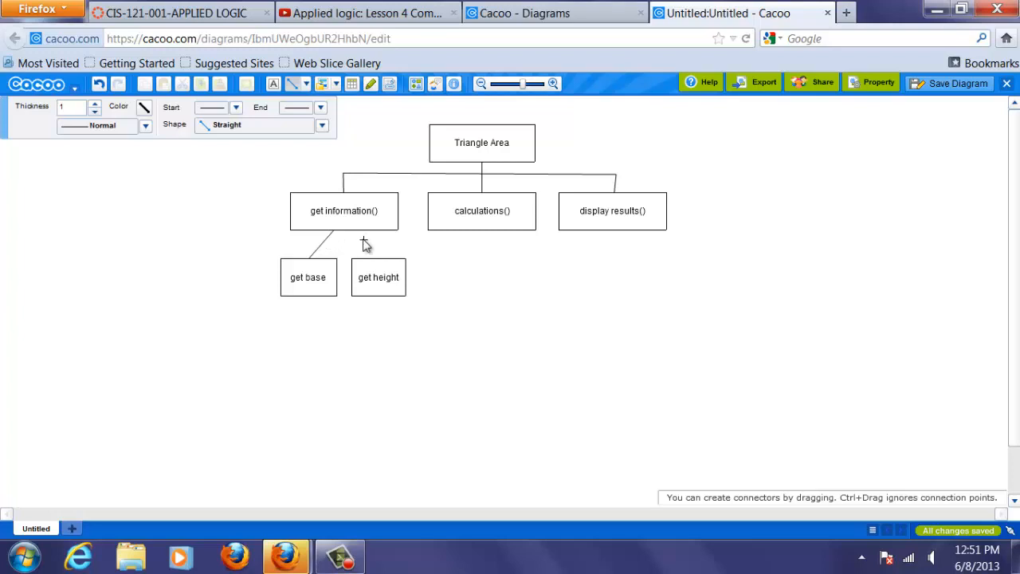
- Undo the slanted connector and bracket drawn over get base and get height
click(331, 239)
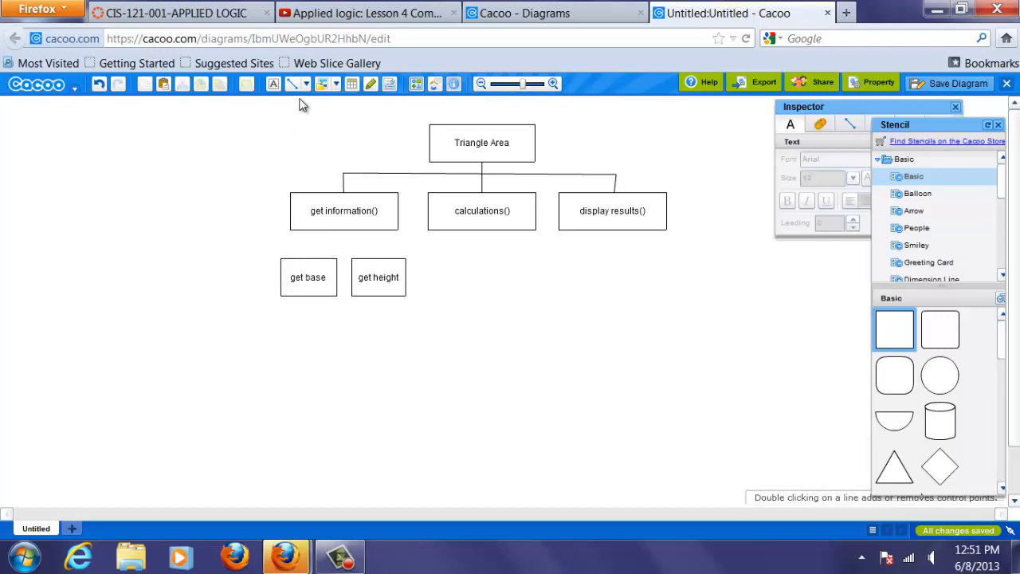
click(293, 84)
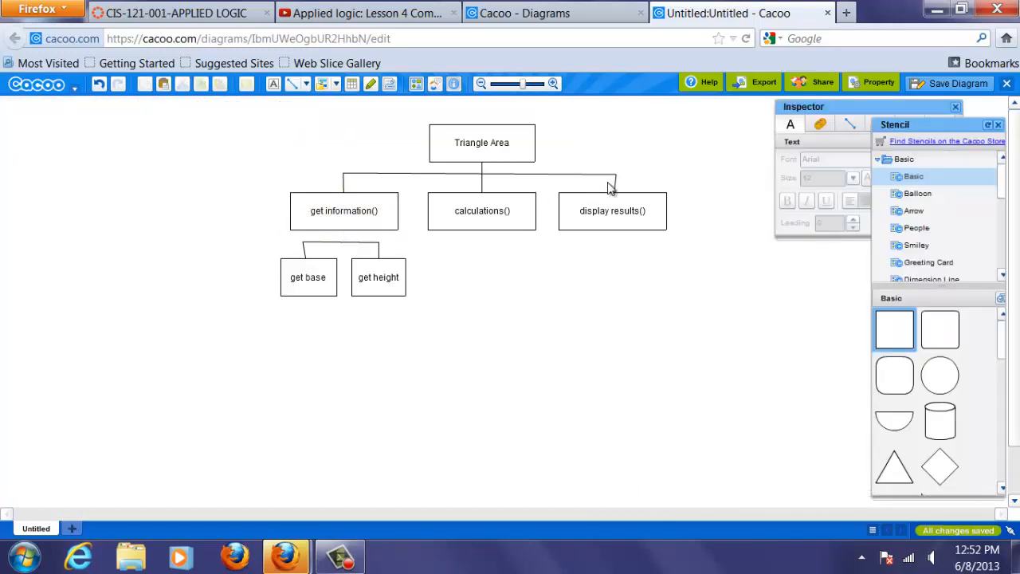
click(612, 176)
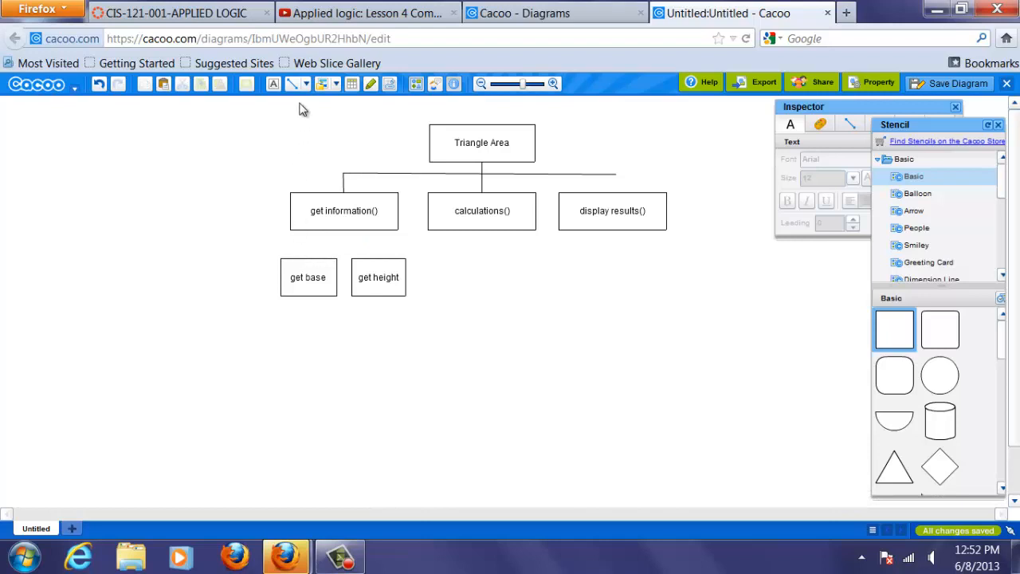
- Connect get information() down to the get base and get height boxes
click(297, 84)
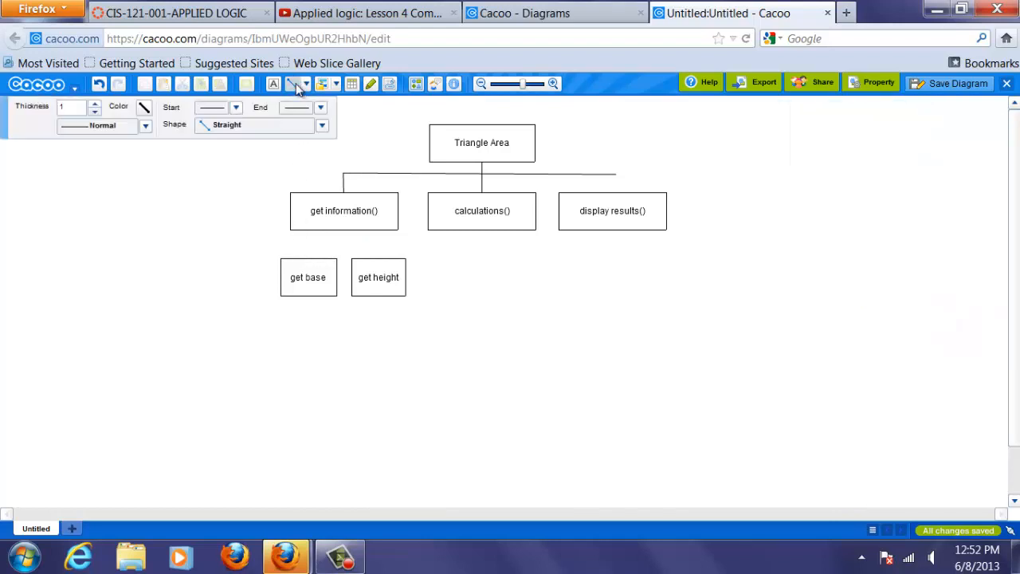
click(299, 84)
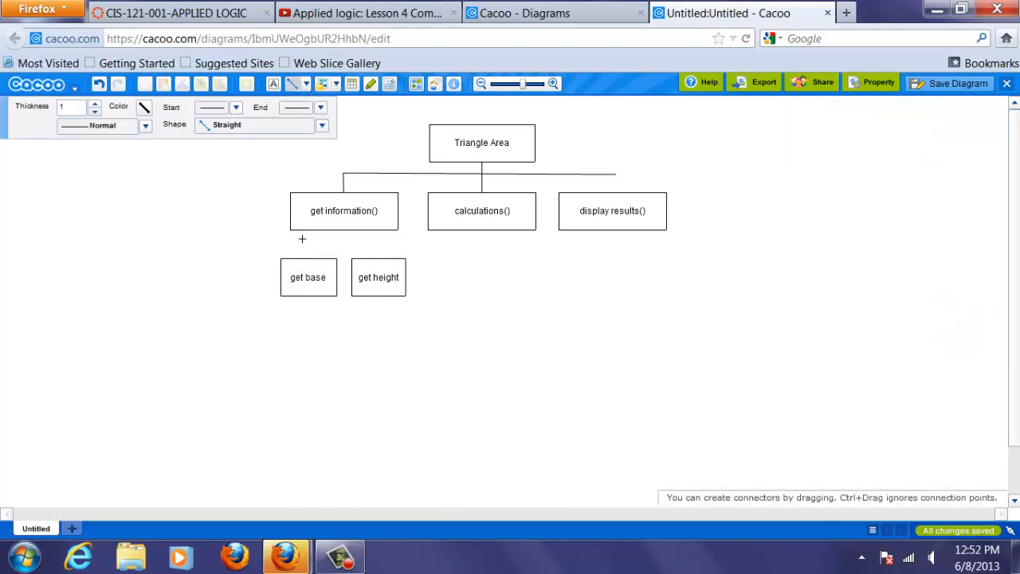
drag(301, 239, 345, 252)
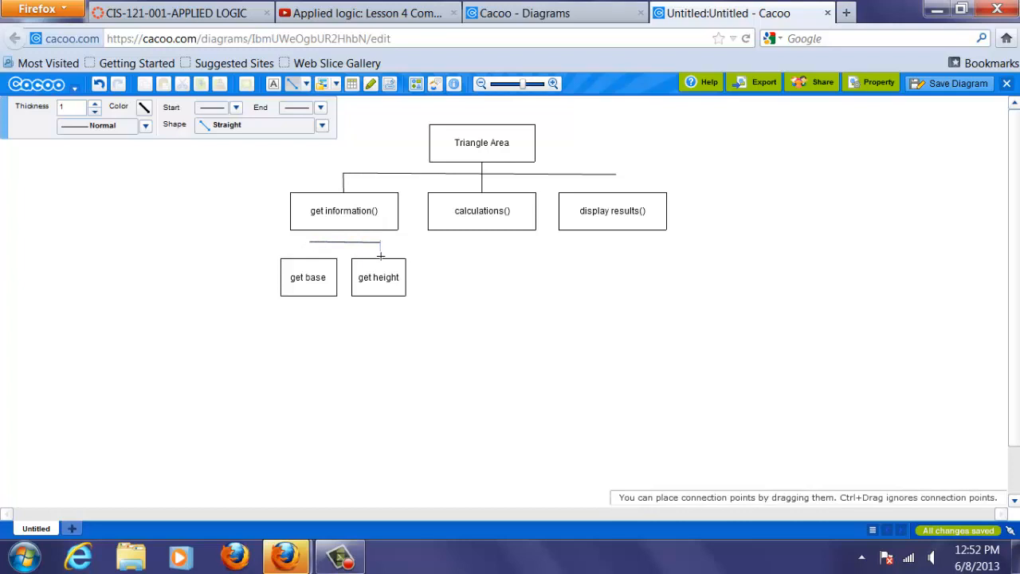
mouse_move(377, 256)
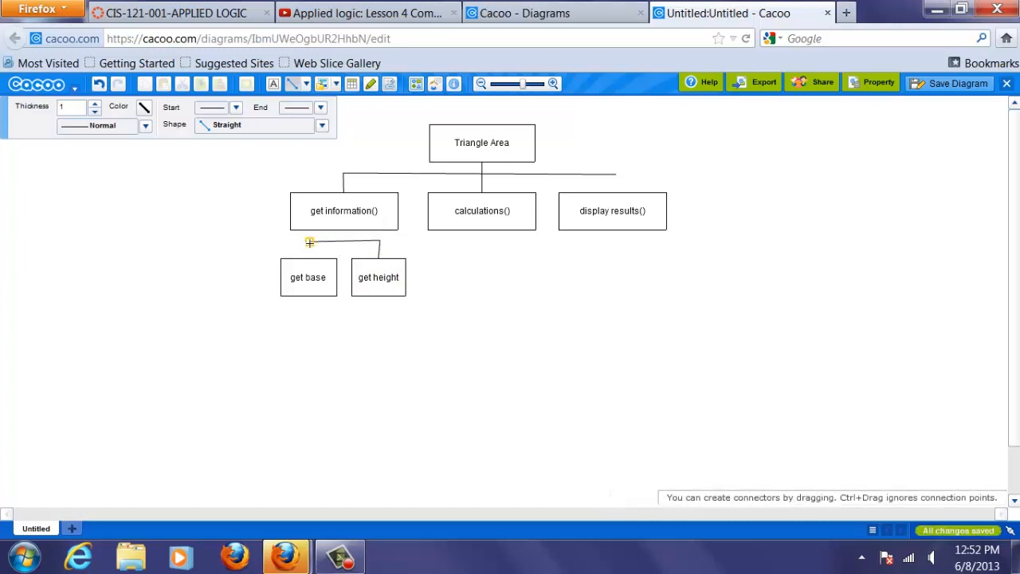
click(309, 276)
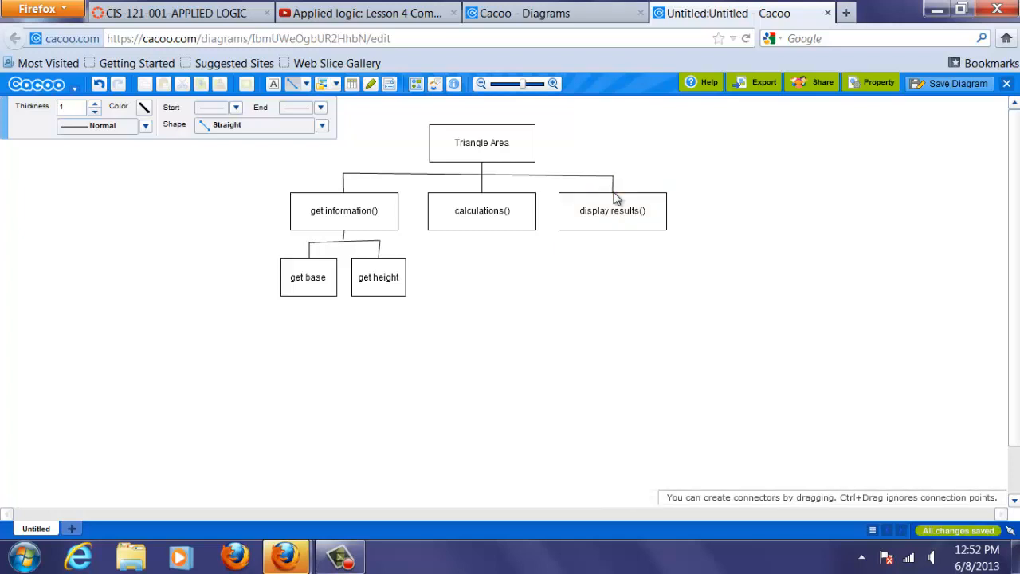
- Attach the top branch line to display results() and check the box connections
click(482, 143)
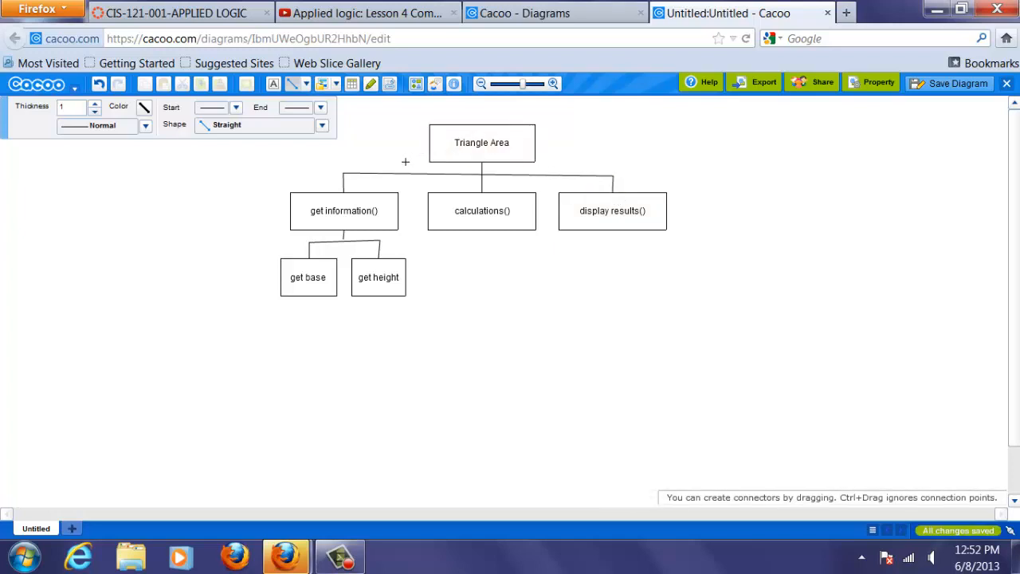
click(481, 210)
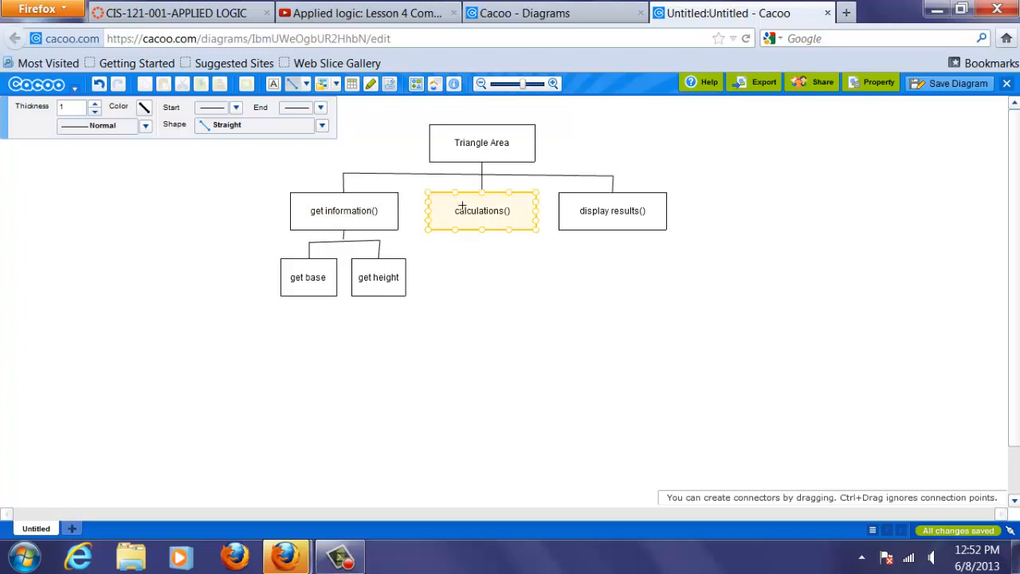
click(309, 276)
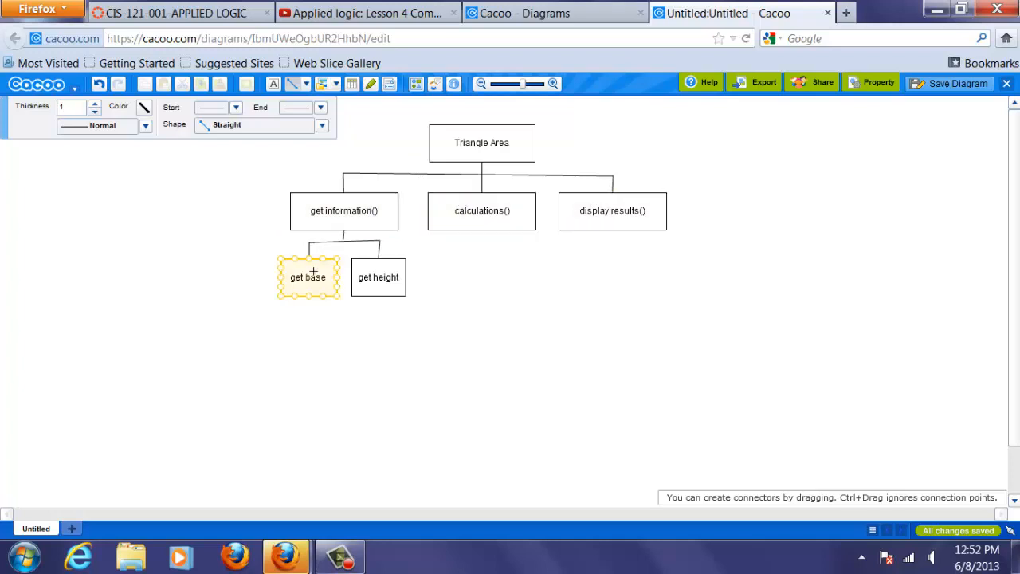
click(736, 154)
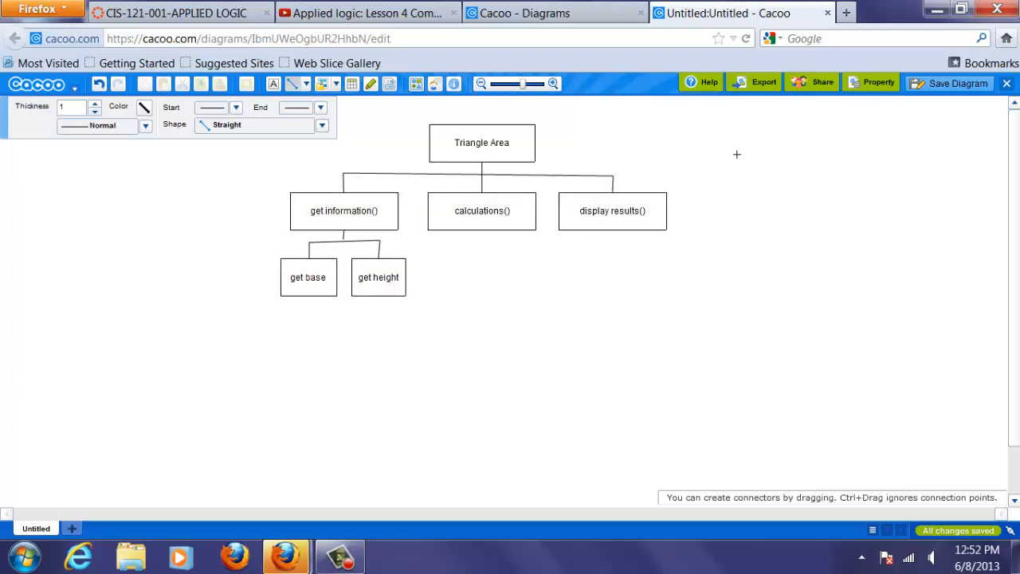
mouse_move(823, 82)
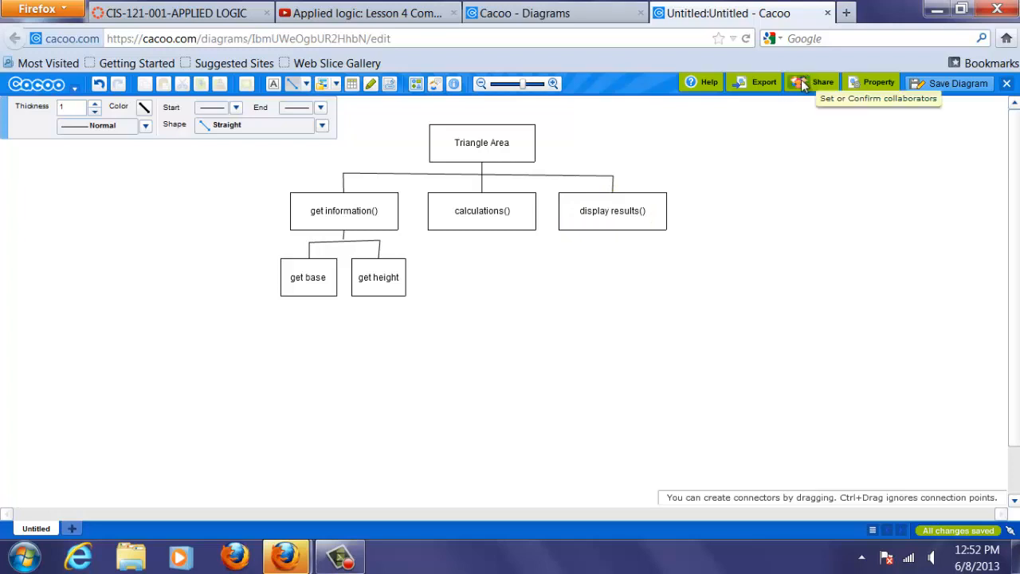
mouse_move(753, 82)
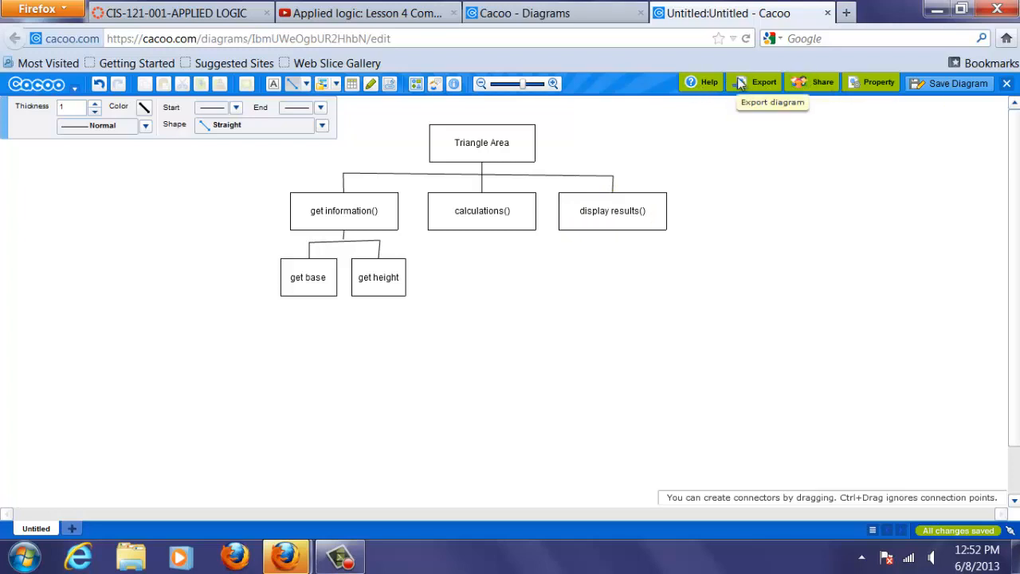
- Open the Export panel listing PNG, SVG, PDF, PS and PPT options
click(763, 82)
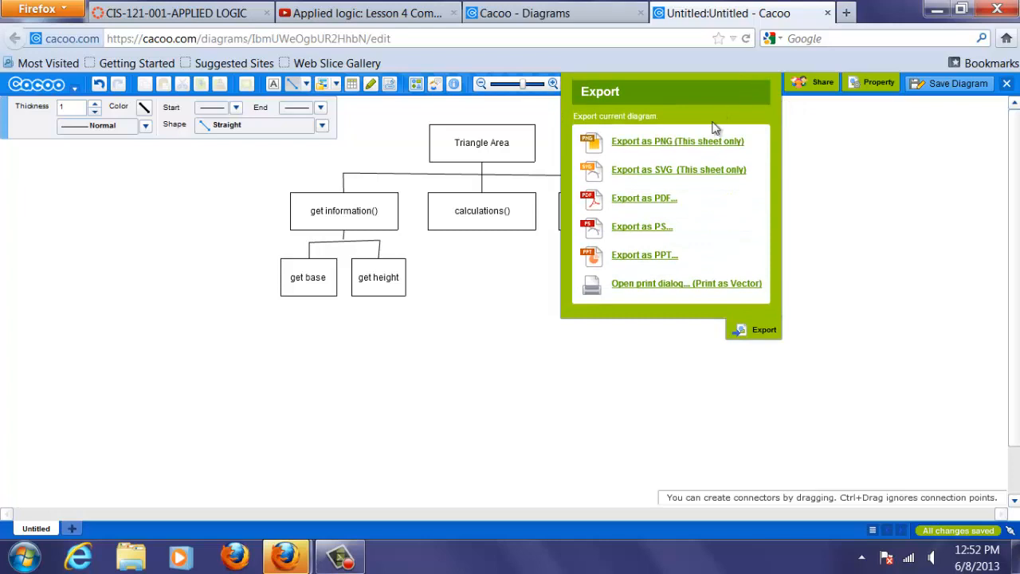
mouse_move(703, 146)
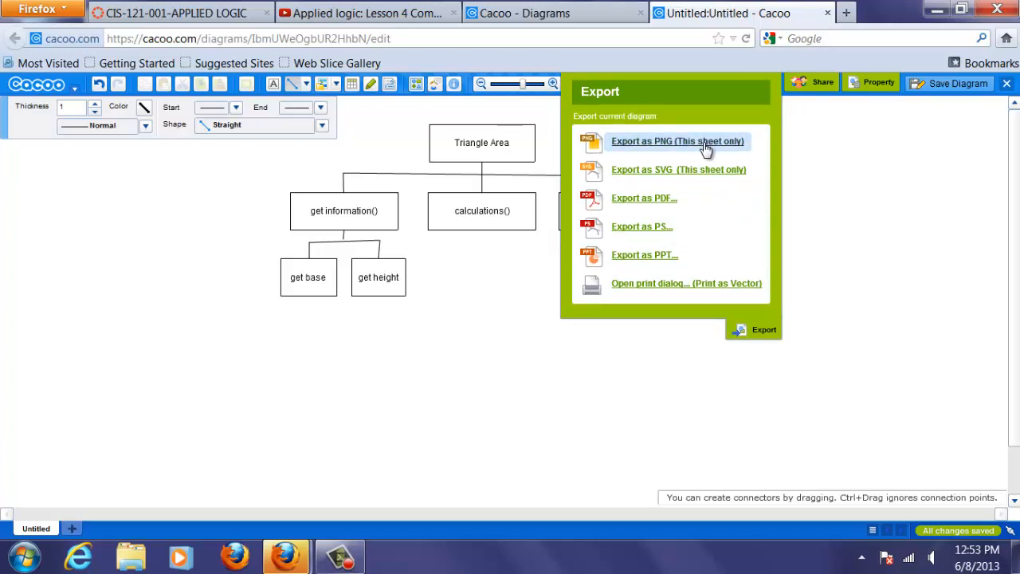
- Save the PNG as 'triangleHierarchy' in Desktop > visual logic programs
click(676, 141)
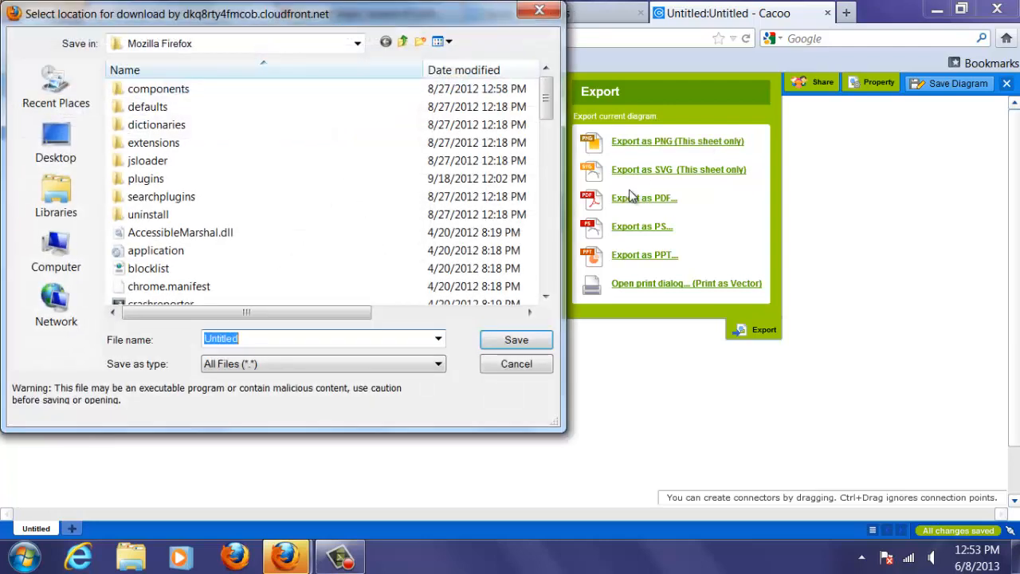
text(triangleHierarchy)
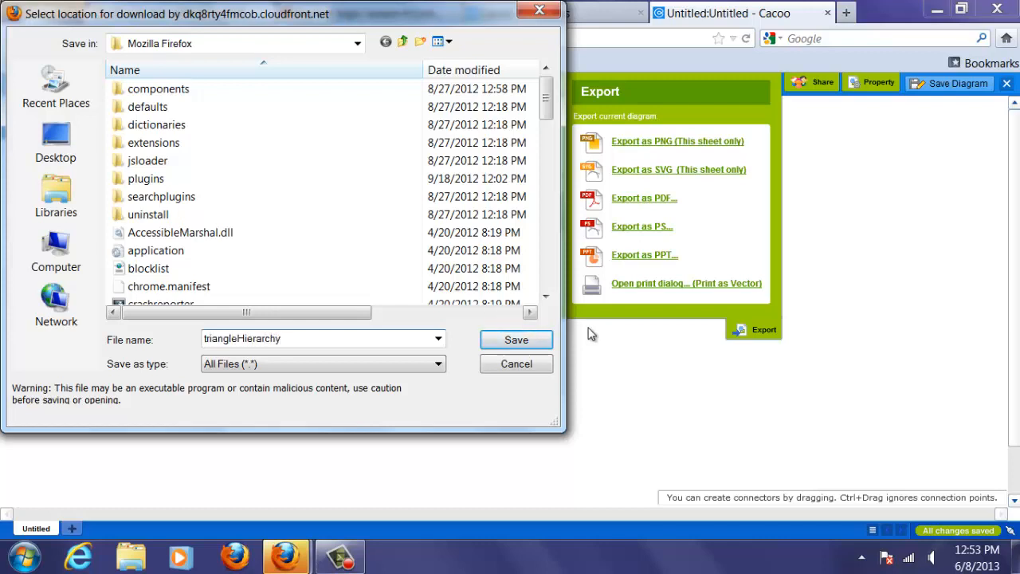
click(56, 251)
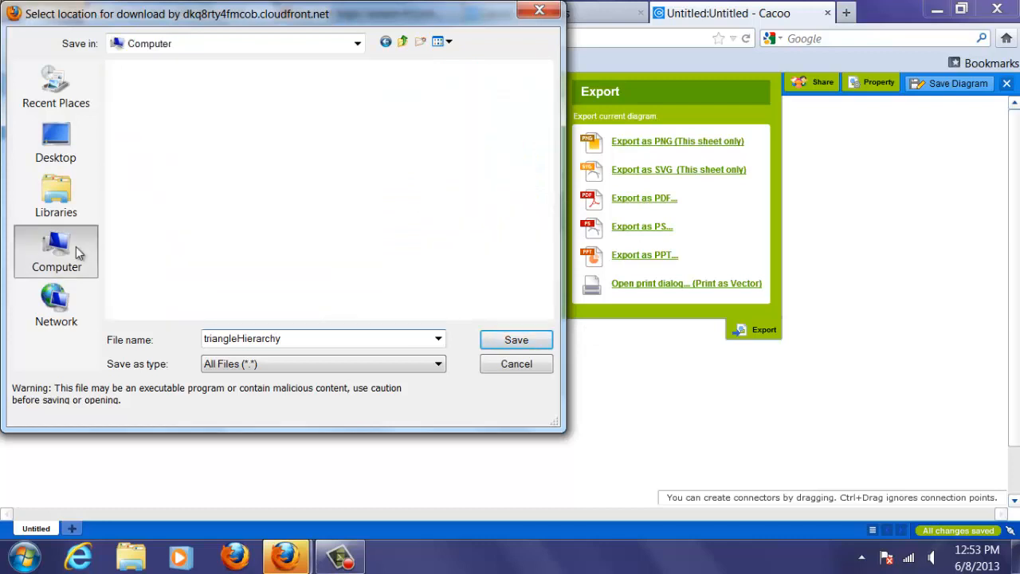
click(55, 142)
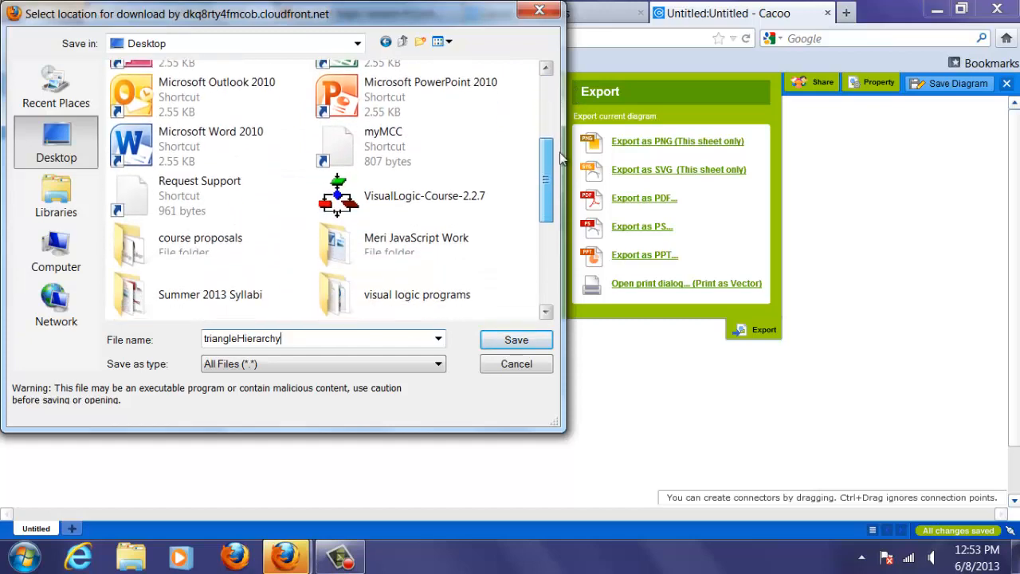
scroll(down, 3)
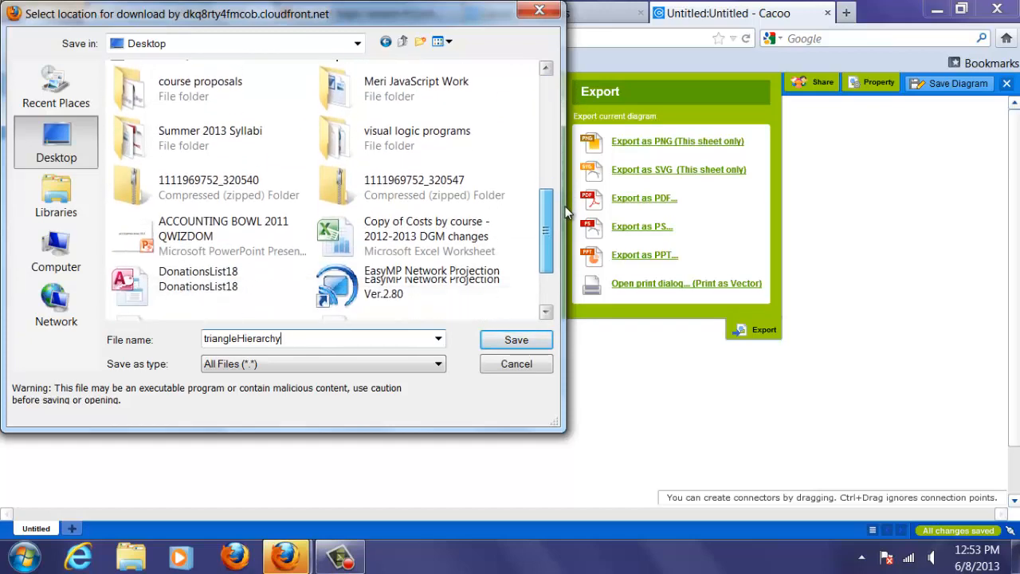
scroll(down, 3)
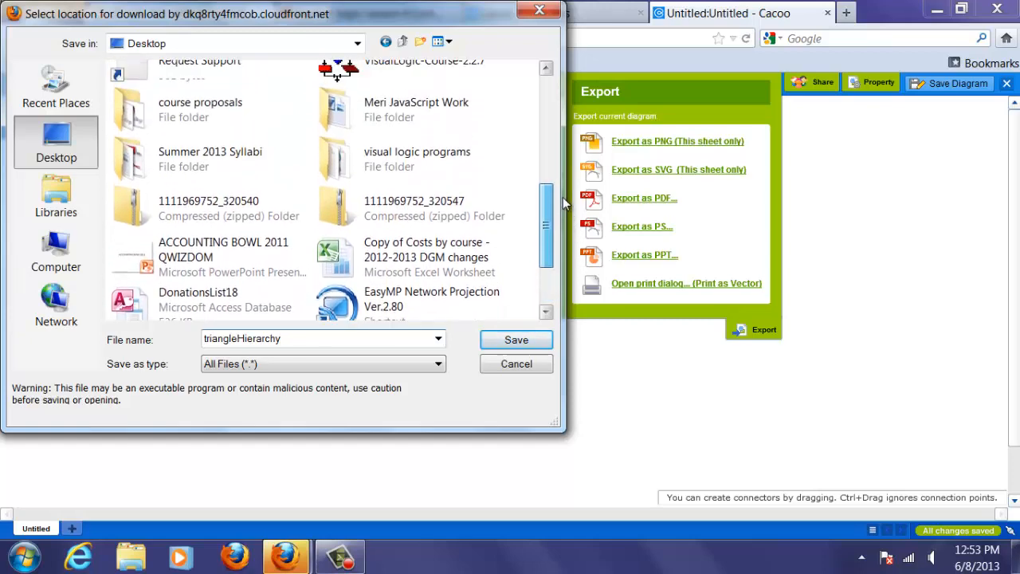
click(414, 158)
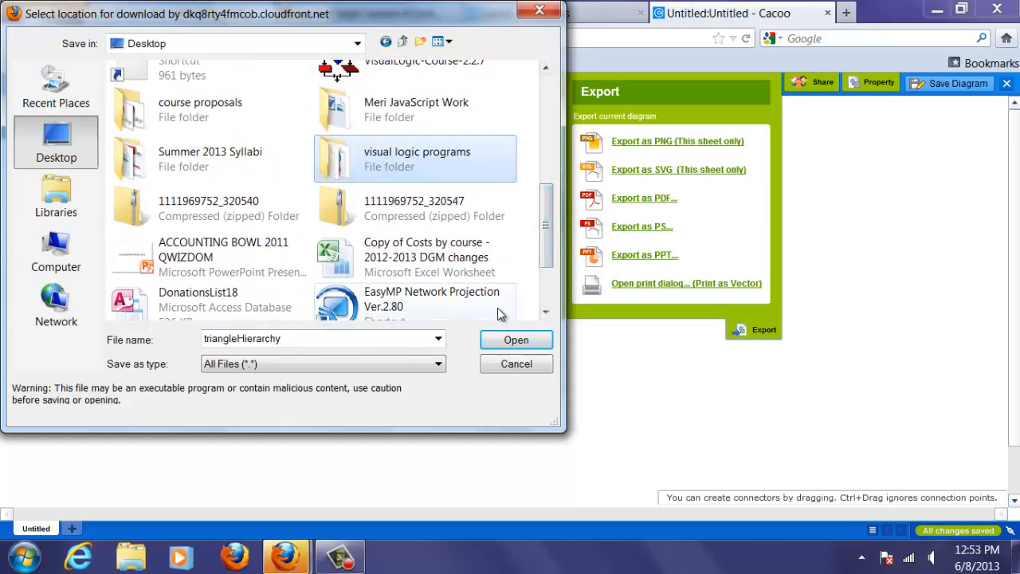
double_click(414, 159)
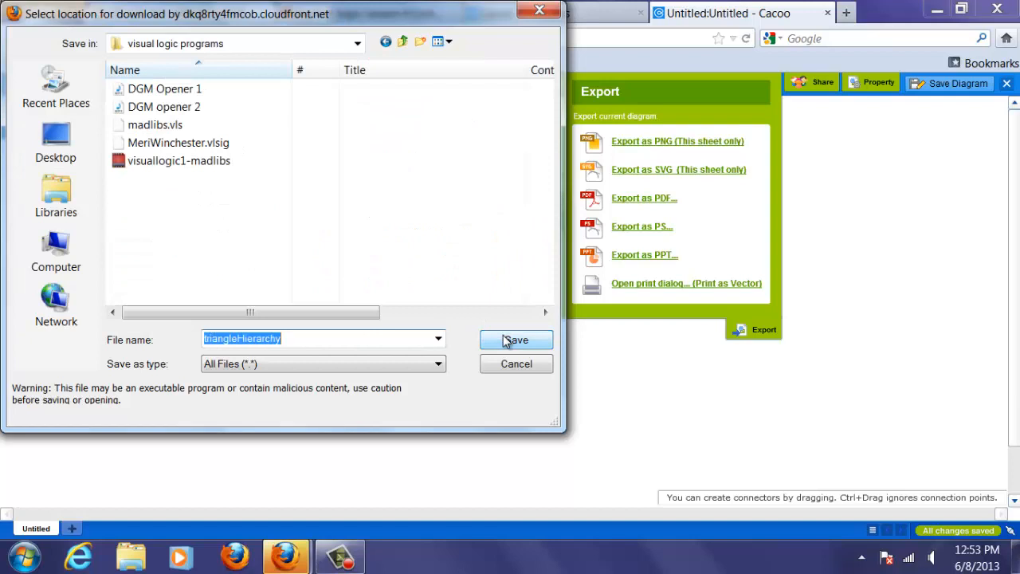
click(516, 340)
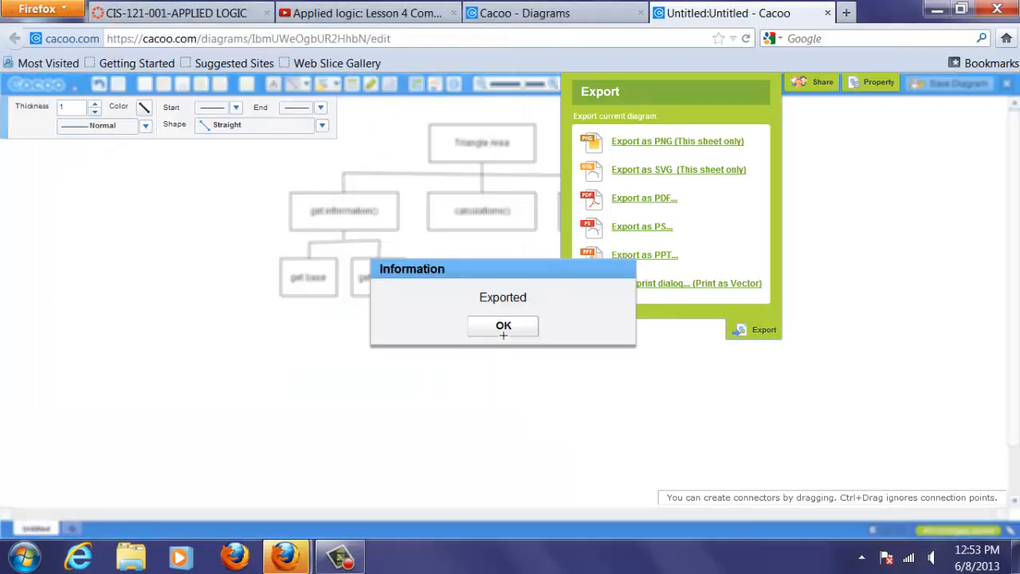
- Acknowledge the 'Exported' confirmation message for the triangleHierarchy PNG export
click(503, 325)
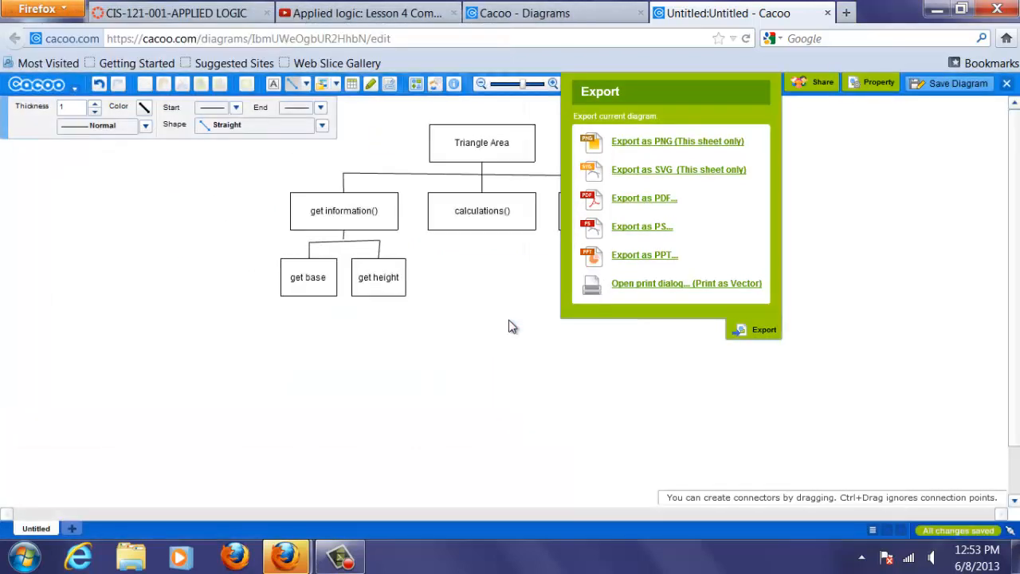
mouse_move(695, 310)
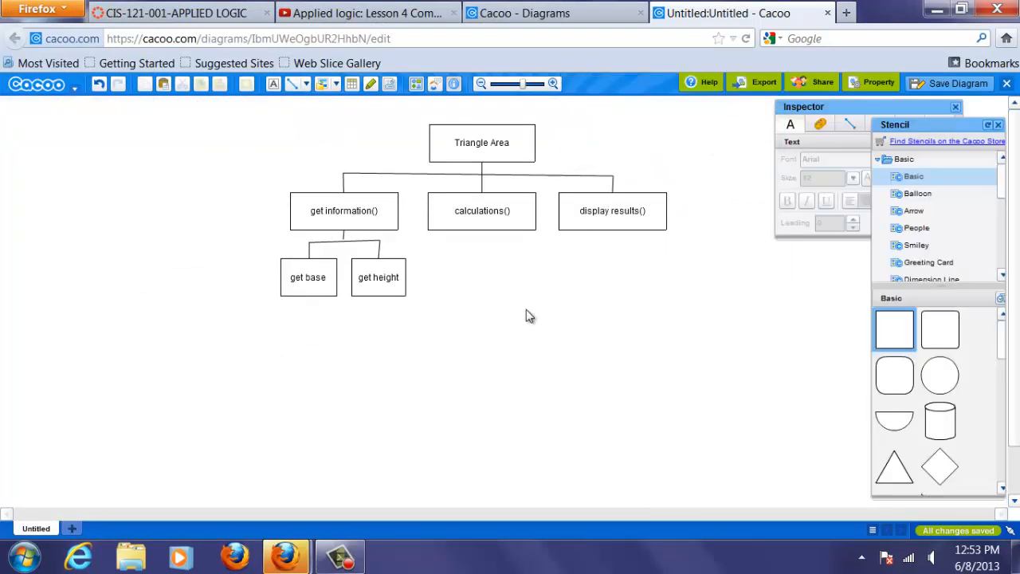
mouse_move(382, 253)
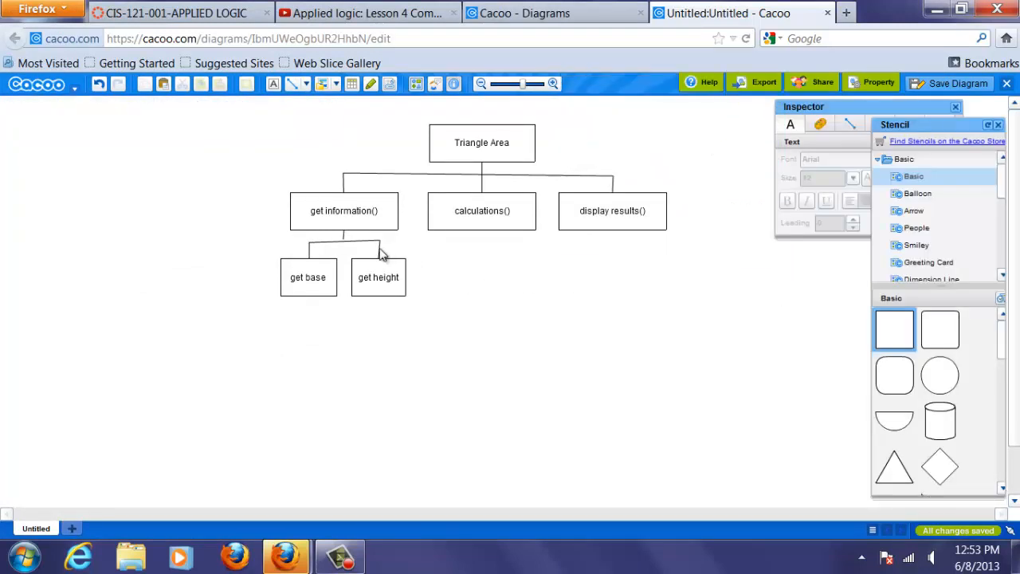
mouse_move(431, 269)
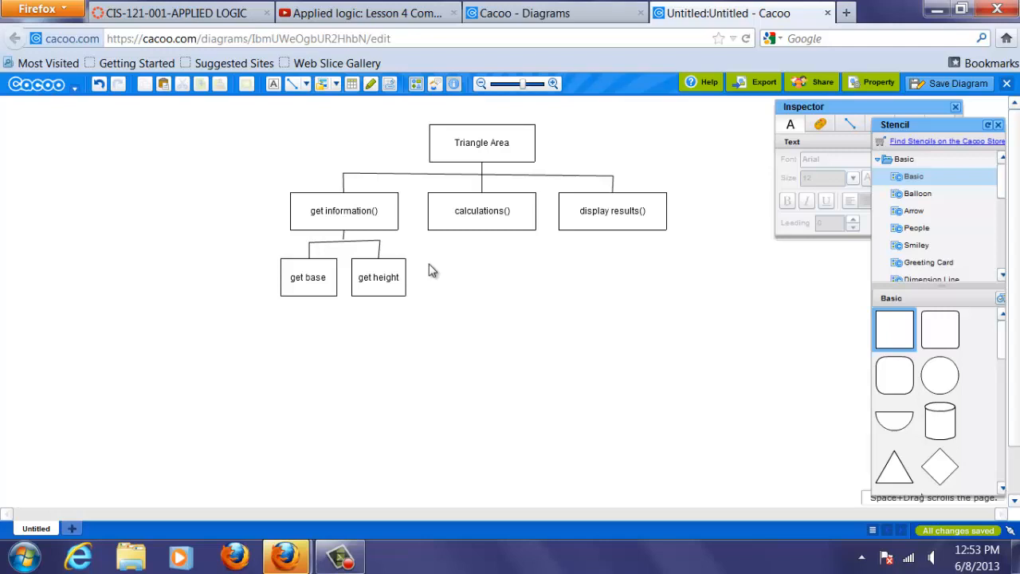
mouse_move(608, 183)
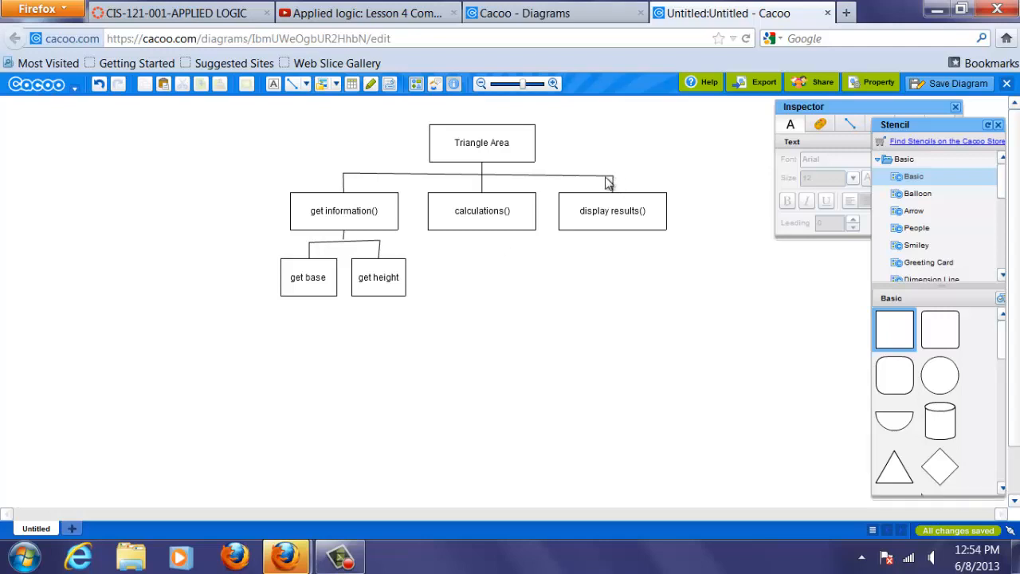